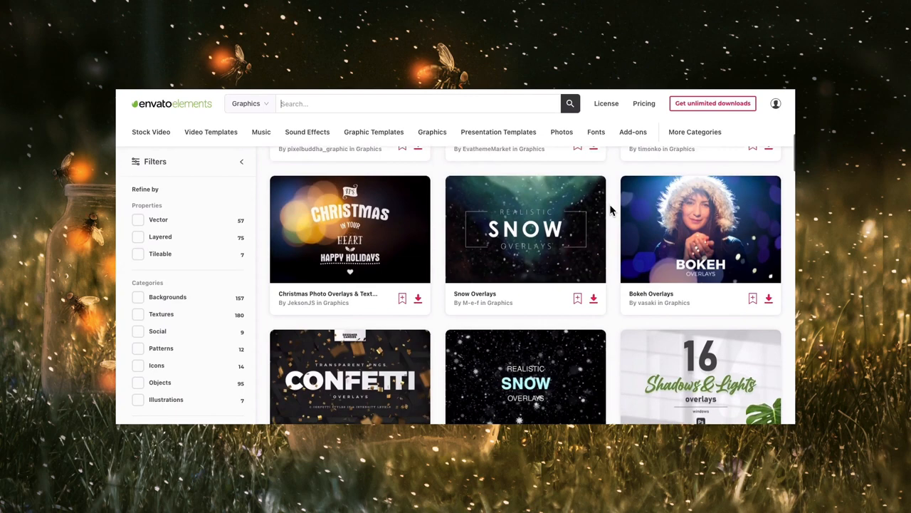
# Flip the grass photo and crop the canvas to a squarer frame
pyautogui.scroll(-3)
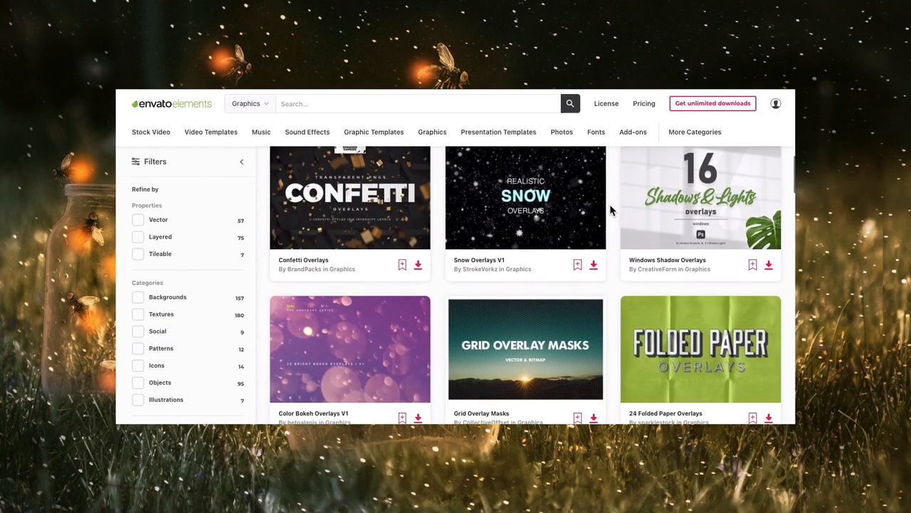
pyautogui.scroll(-3)
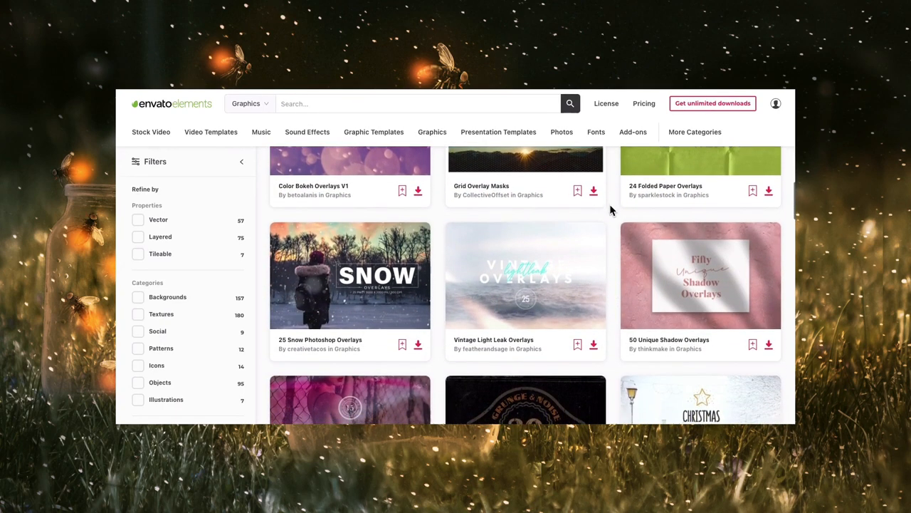
pyautogui.scroll(-3)
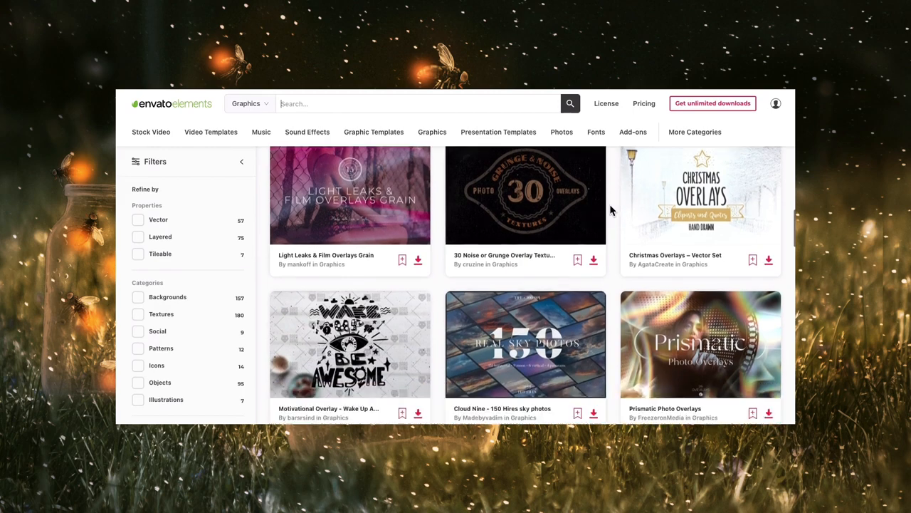
pyautogui.scroll(-3)
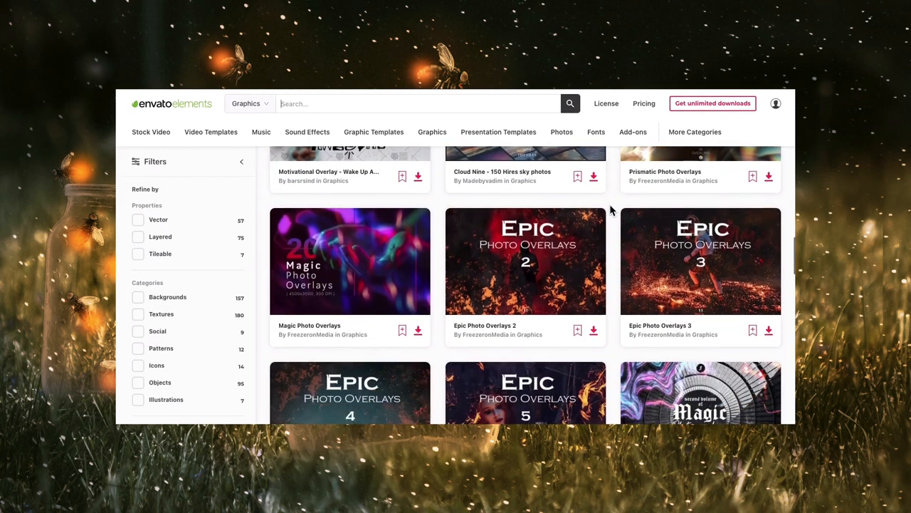
pyautogui.scroll(-3)
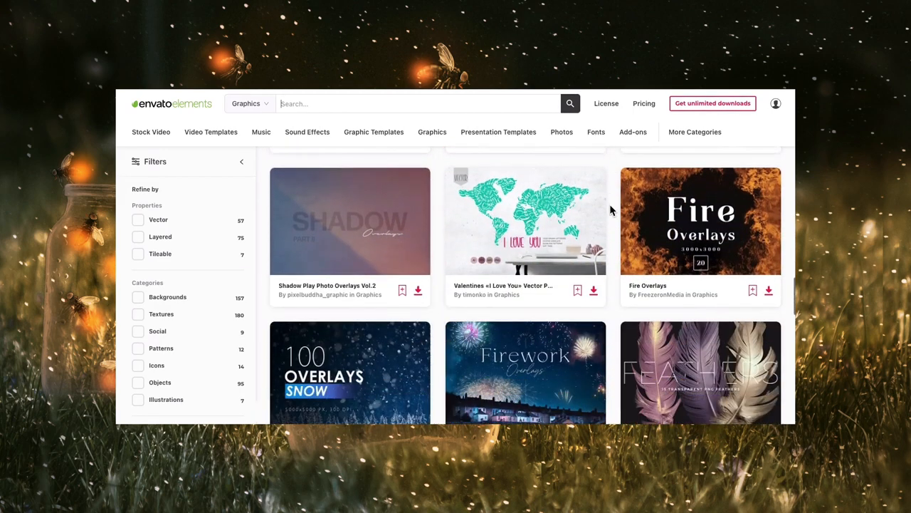
pyautogui.scroll(-3)
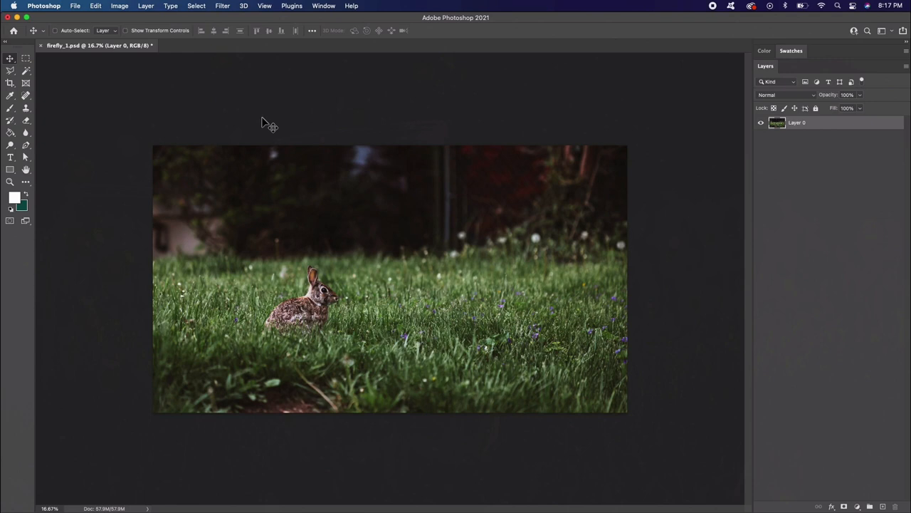
pyautogui.moveTo(144, 60)
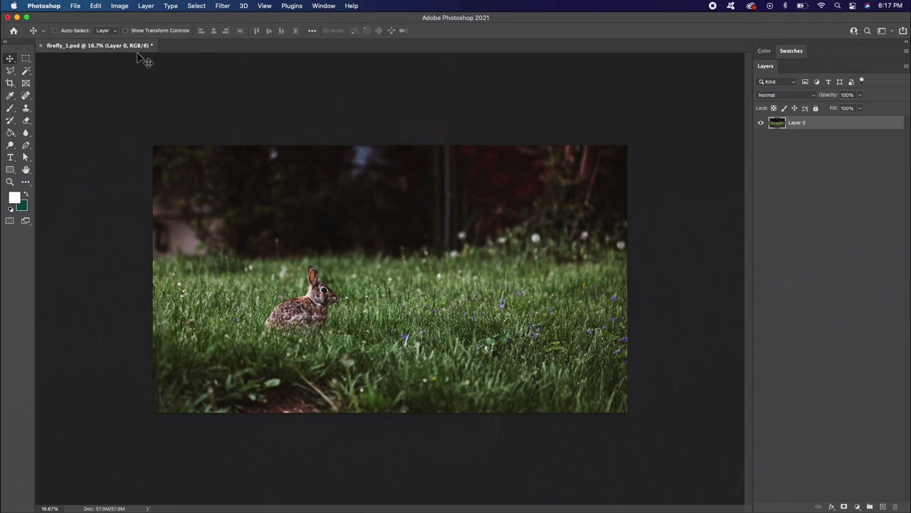
pyautogui.moveTo(100, 10)
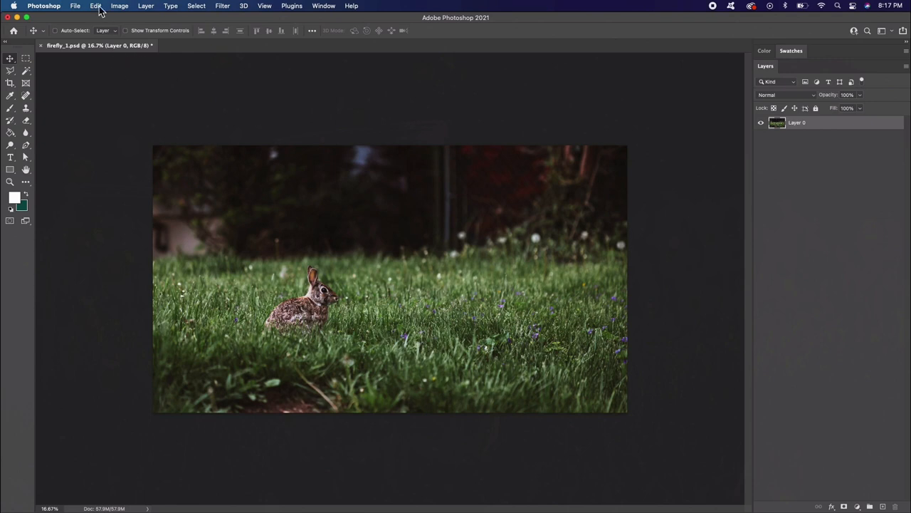
pyautogui.click(96, 6)
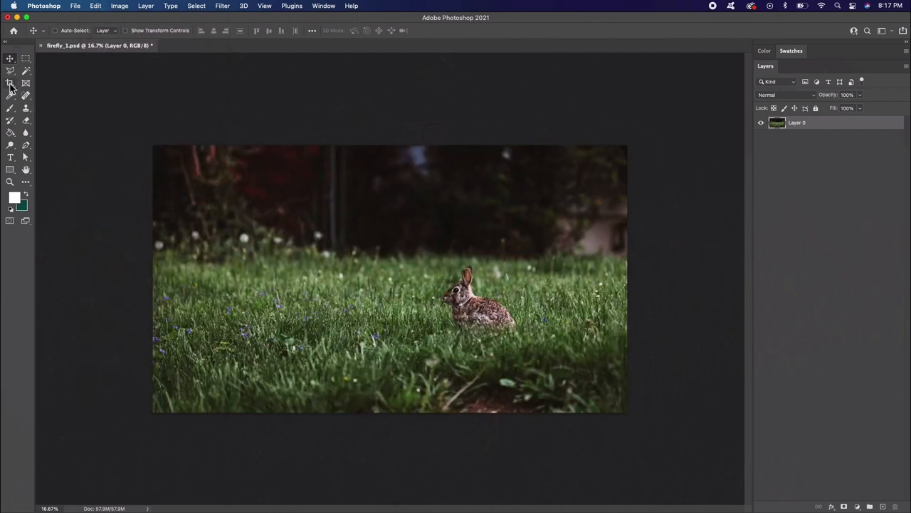
pyautogui.click(10, 83)
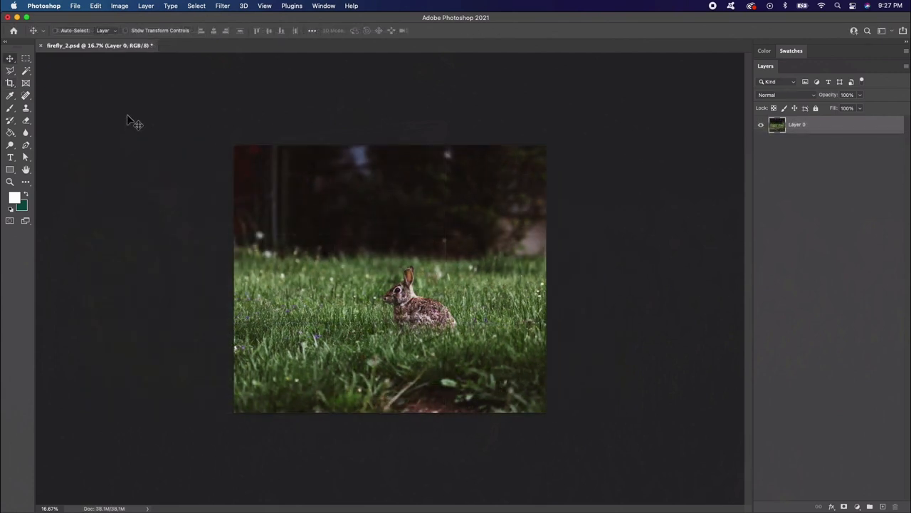
# Copy a marquee-selected grass patch to a new layer named 'Rabbit'
pyautogui.click(26, 59)
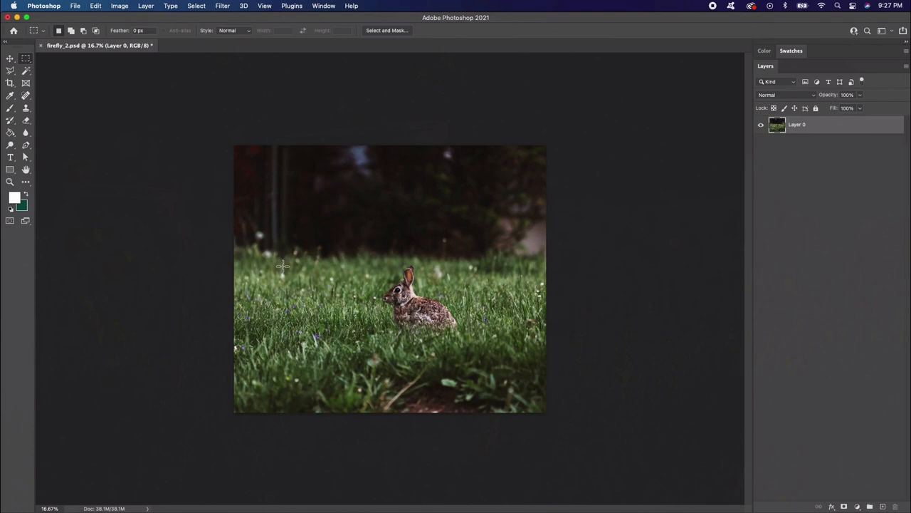
pyautogui.moveTo(282, 273); pyautogui.dragTo(367, 356)
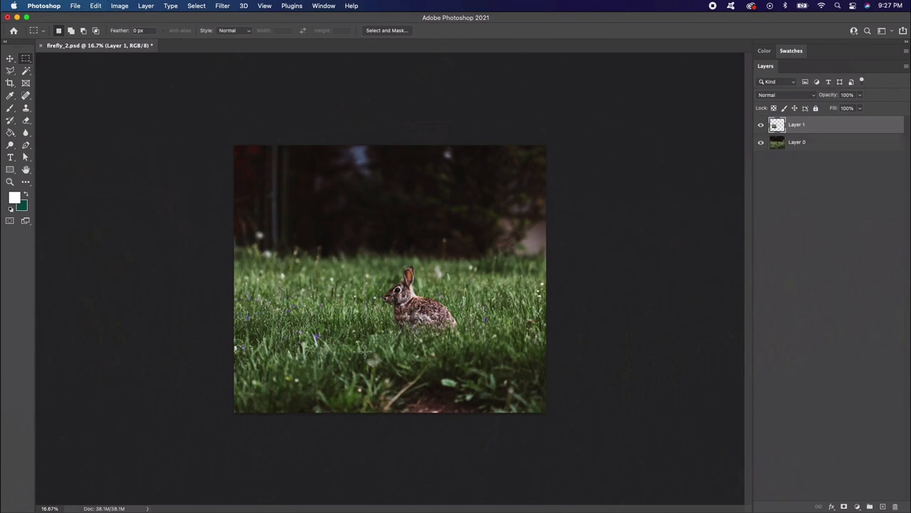
pyautogui.doubleClick(797, 124)
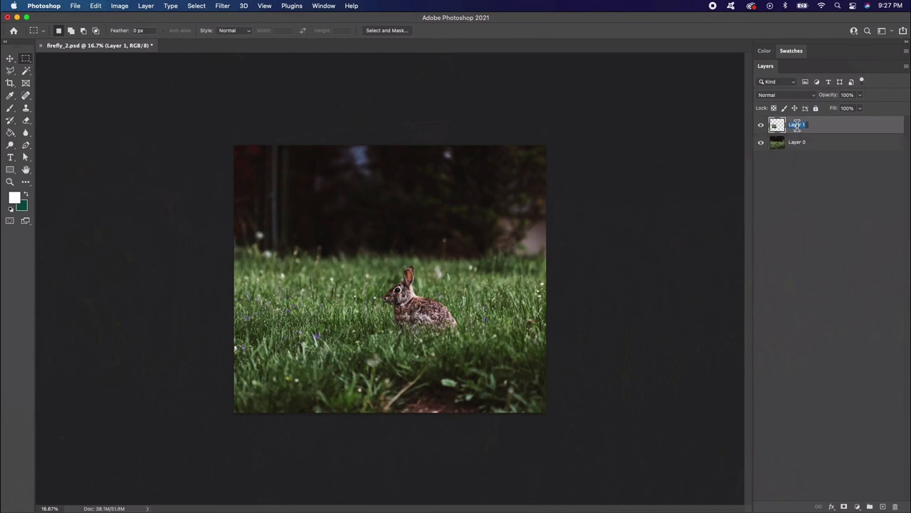
pyautogui.write('Rabbit')
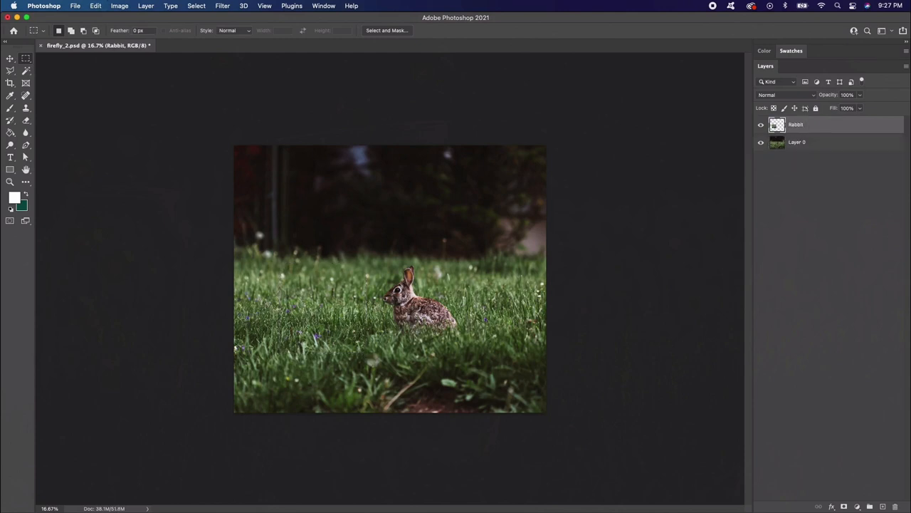
# Flip the Rabbit grass patch horizontally and clip it to the photo below
pyautogui.click(96, 5)
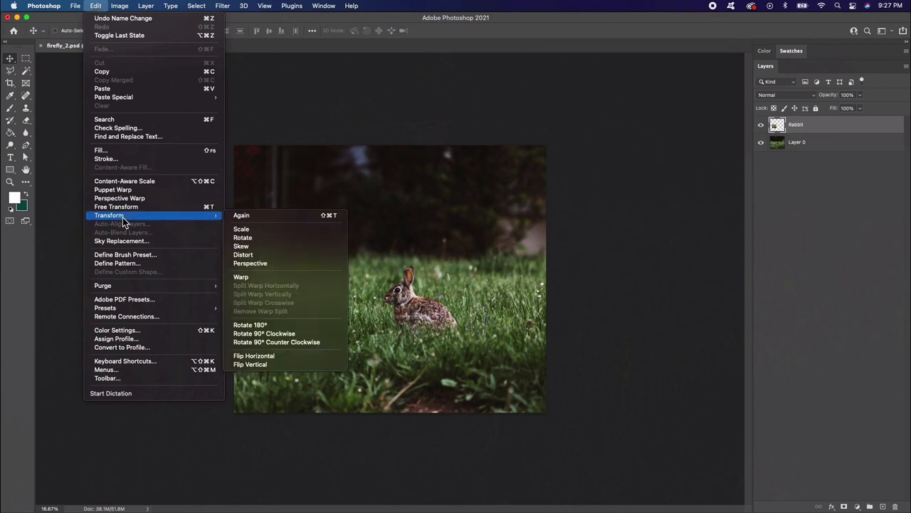
pyautogui.moveTo(254, 356)
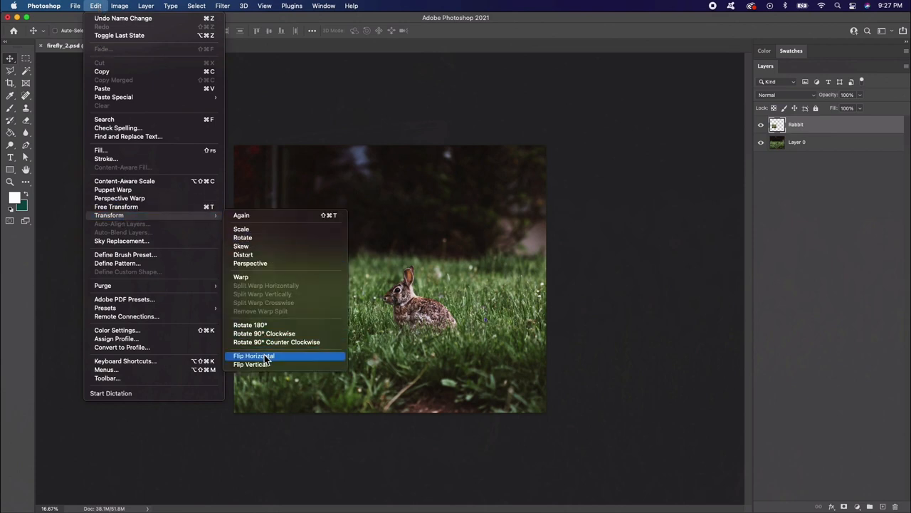
pyautogui.click(254, 356)
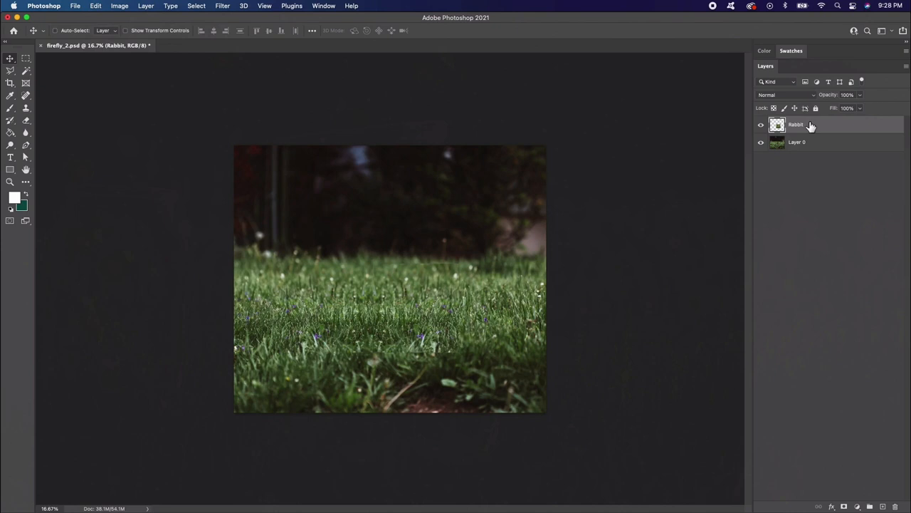
pyautogui.rightClick(796, 124)
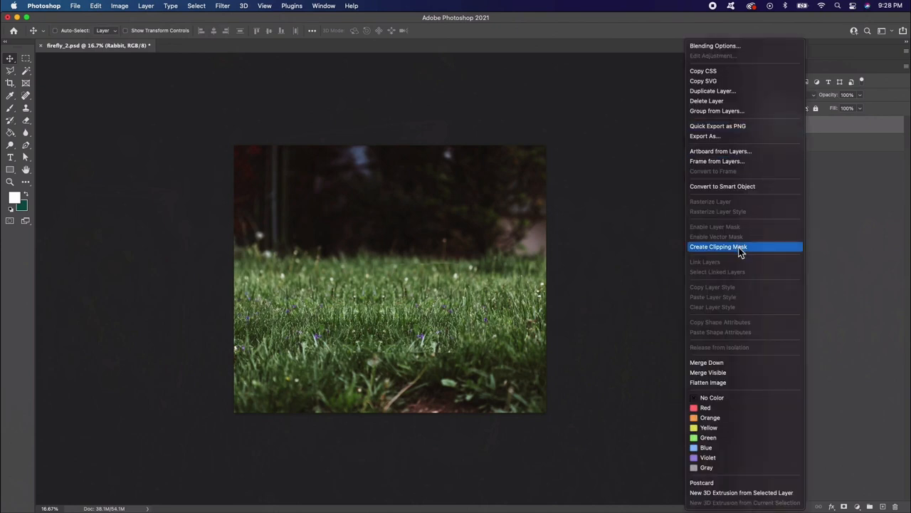
pyautogui.click(719, 247)
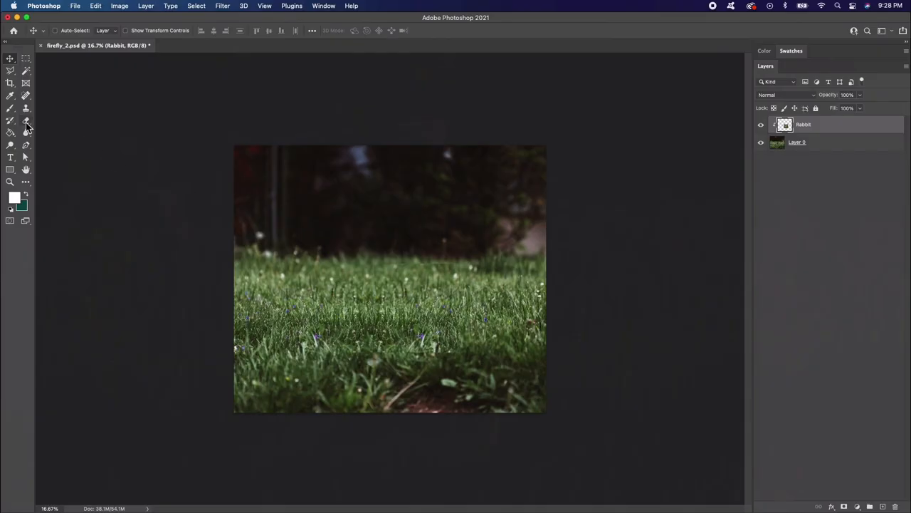
pyautogui.click(26, 120)
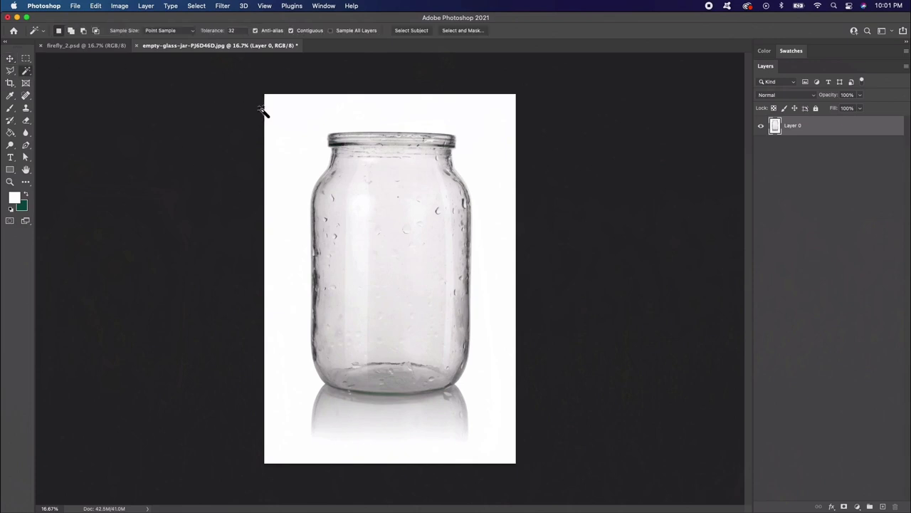
pyautogui.moveTo(306, 146)
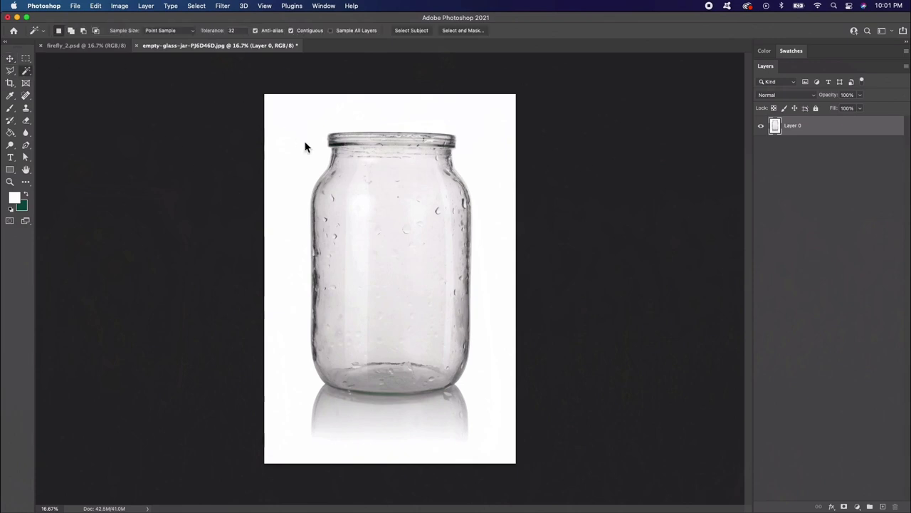
# Open the empty glass jar image in its own document tab
pyautogui.click(306, 147)
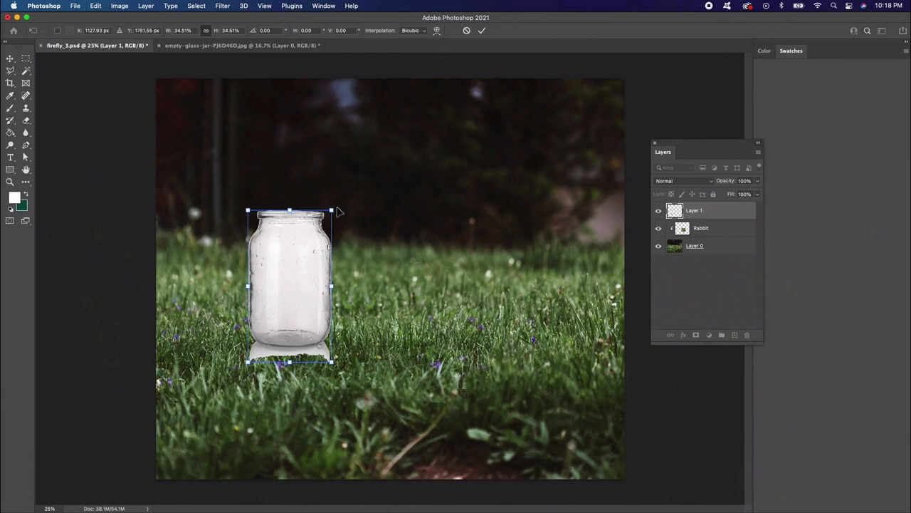
# Free Transform the pasted jar smaller and tilt it slightly to one side
pyautogui.moveTo(335, 212); pyautogui.dragTo(324, 205)
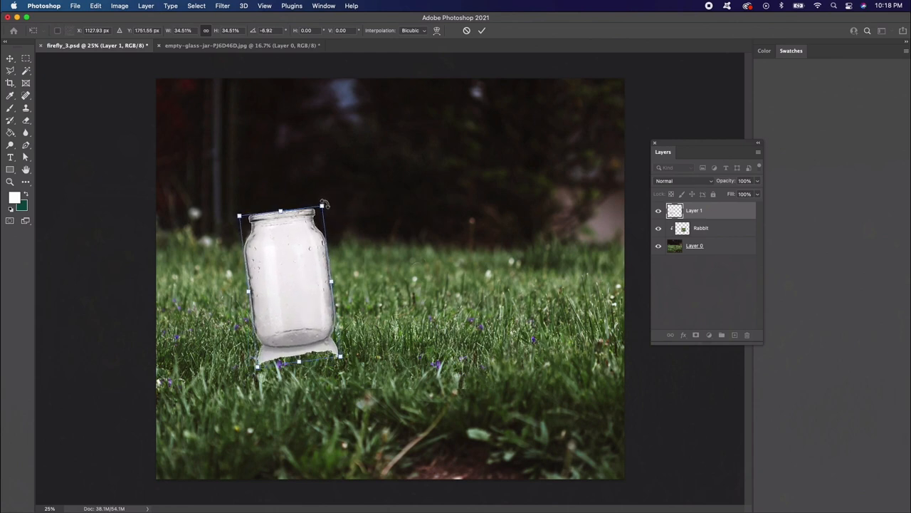
pyautogui.moveTo(399, 229)
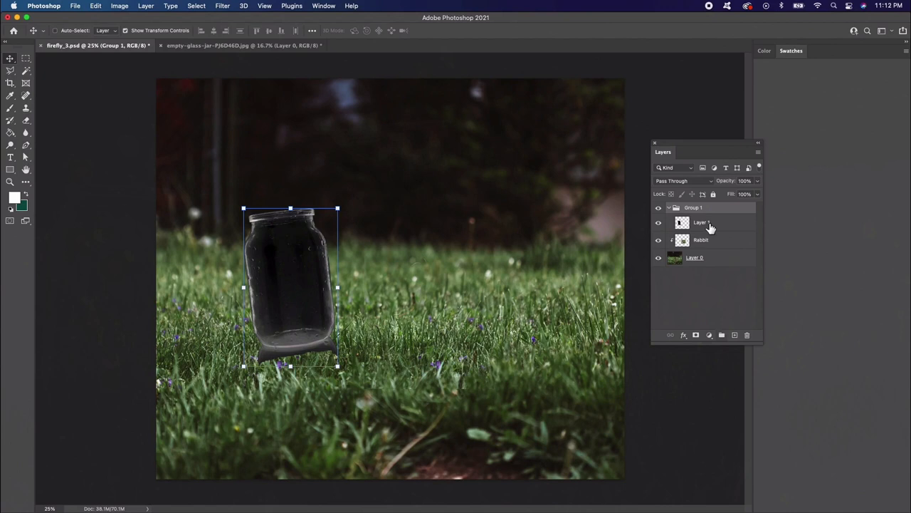
# Set the grouped jar layer and its duplicate copy to Screen blend mode
pyautogui.click(682, 179)
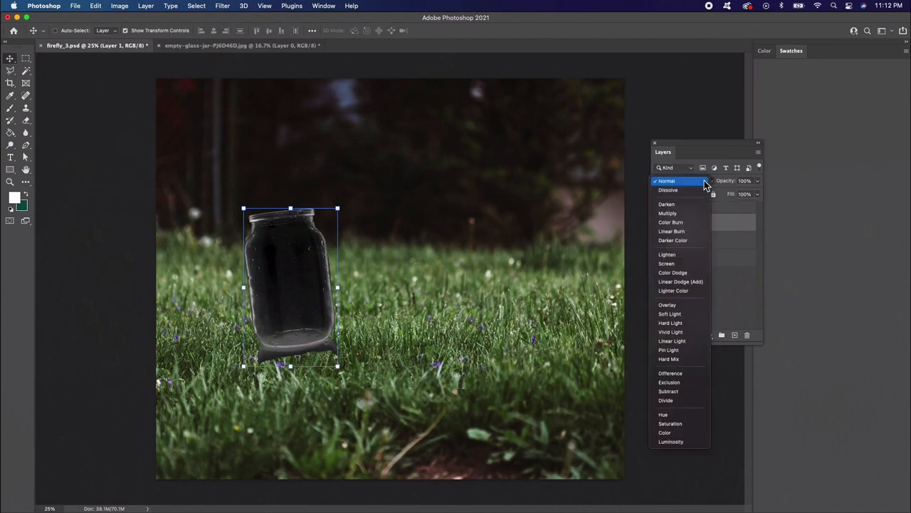
pyautogui.click(666, 264)
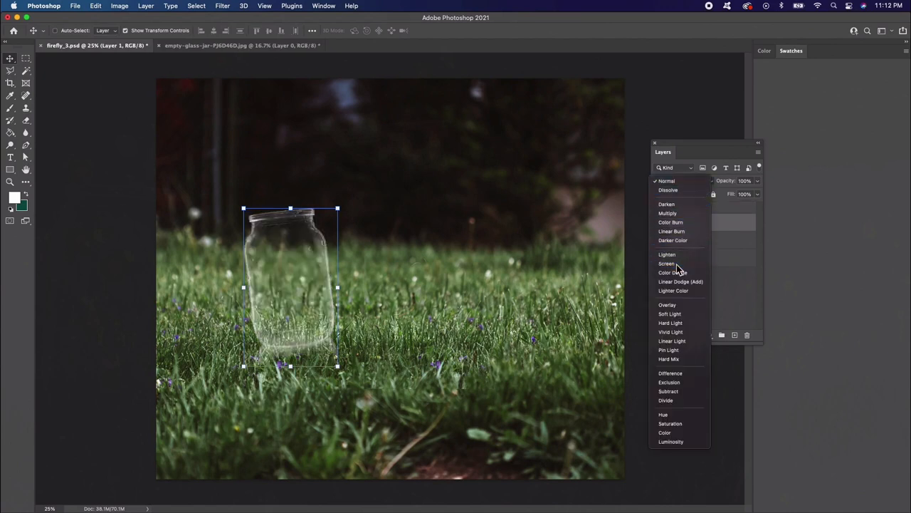
pyautogui.click(666, 264)
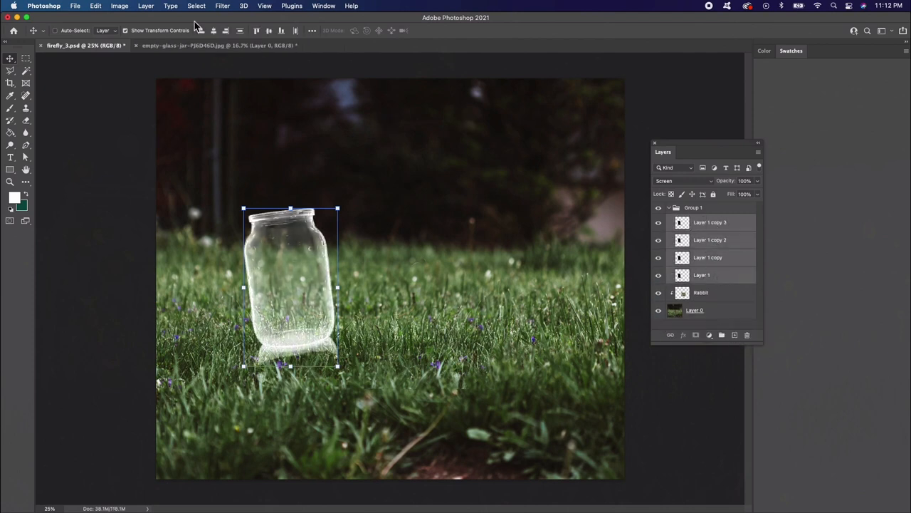
pyautogui.click(145, 6)
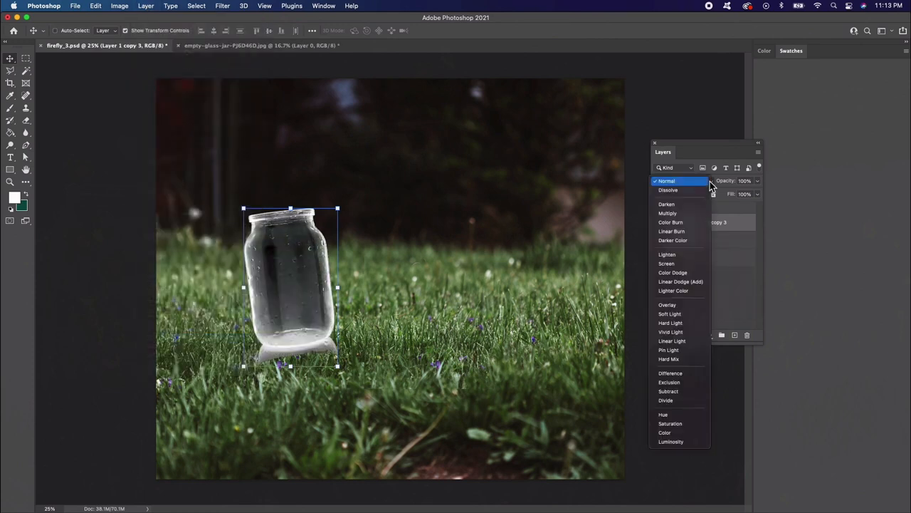
pyautogui.click(666, 264)
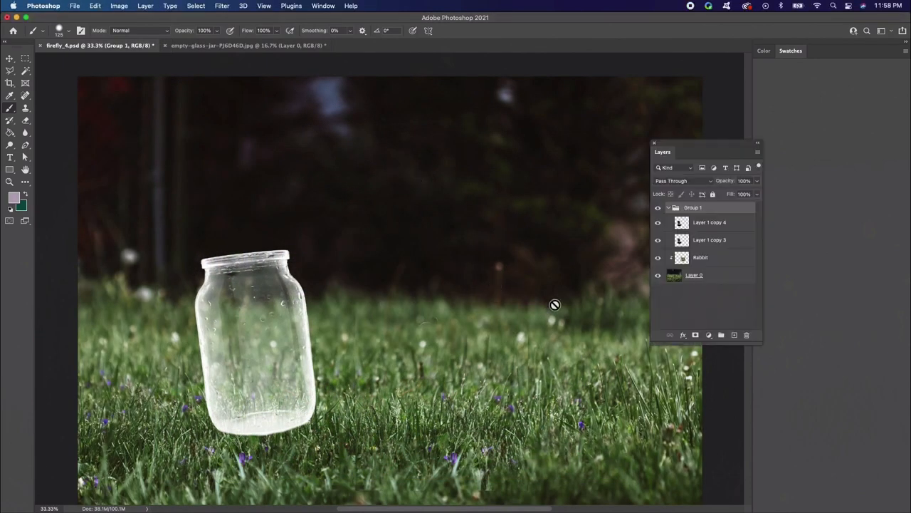
pyautogui.moveTo(327, 191)
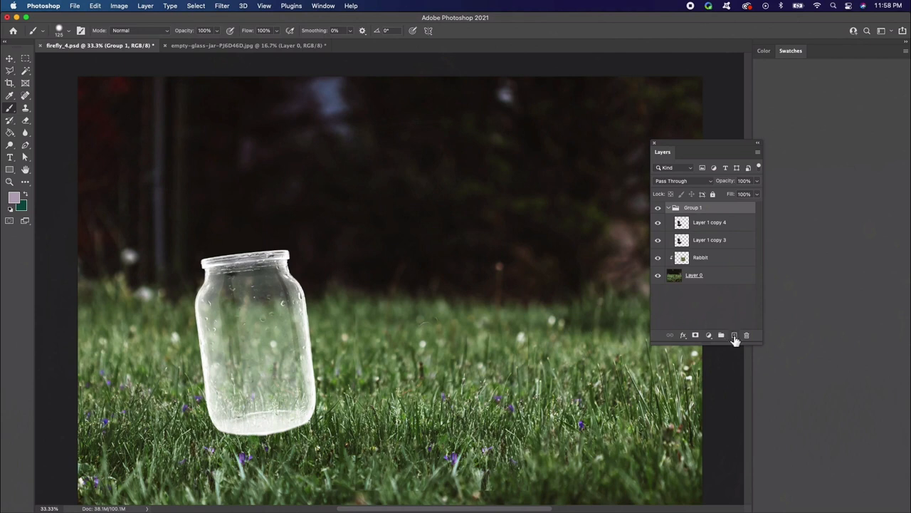
# Paint colour over the whole jar on a new layer above the group
pyautogui.click(735, 335)
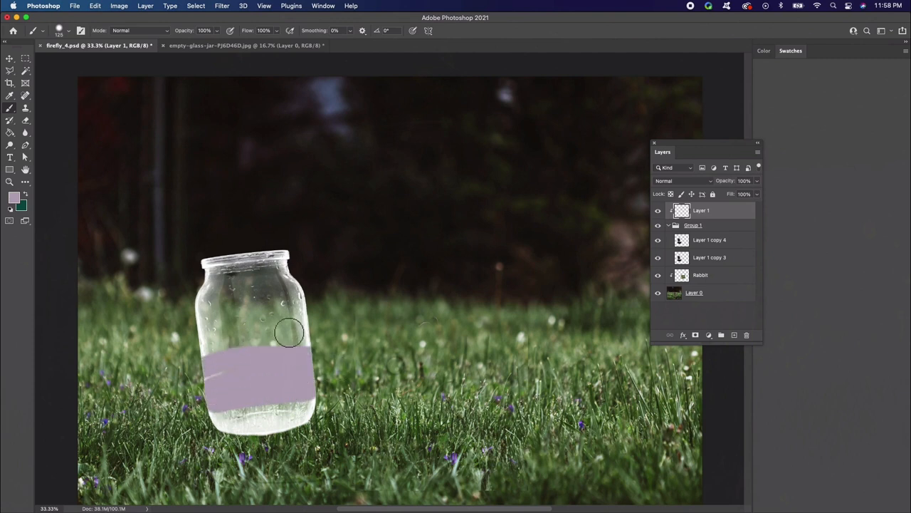
pyautogui.moveTo(288, 331); pyautogui.dragTo(244, 413)
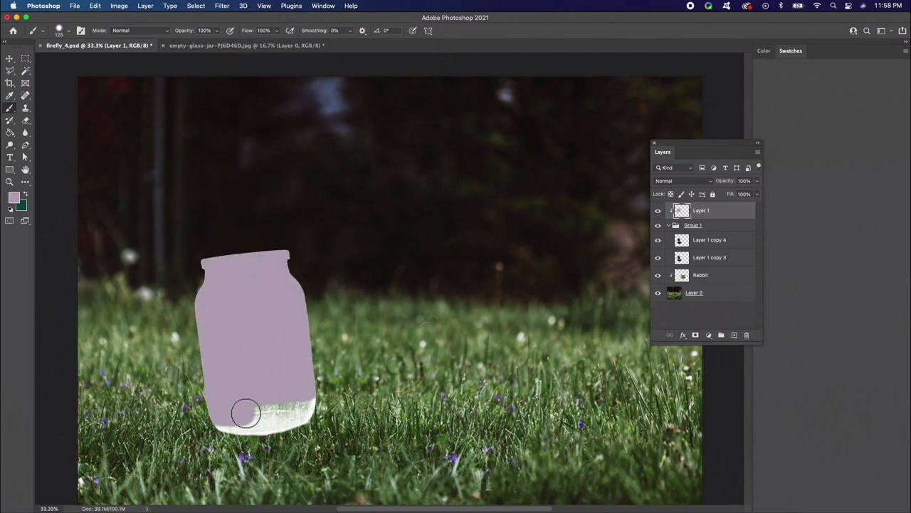
pyautogui.moveTo(245, 413); pyautogui.dragTo(236, 420)
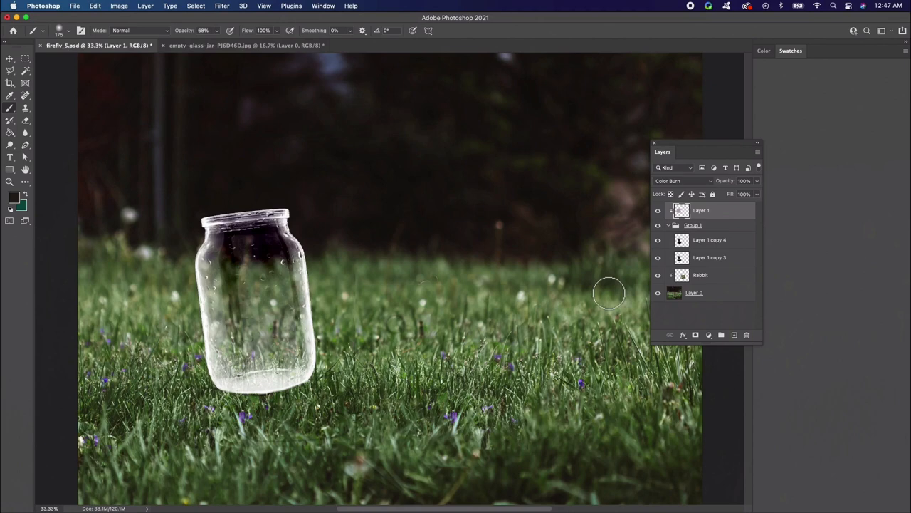
# Brush dark shading on a clipped layer over the jar's rim, bottom and right side, then change its blend mode
pyautogui.click(734, 334)
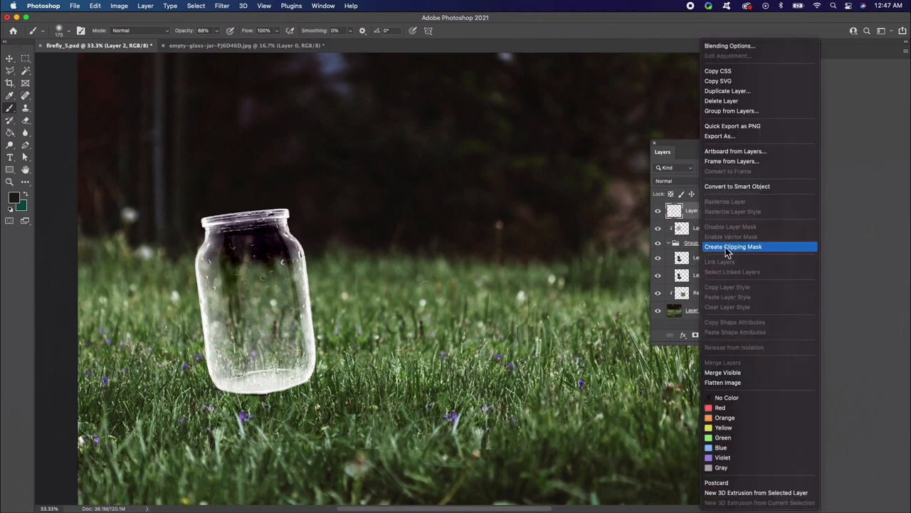
pyautogui.click(733, 246)
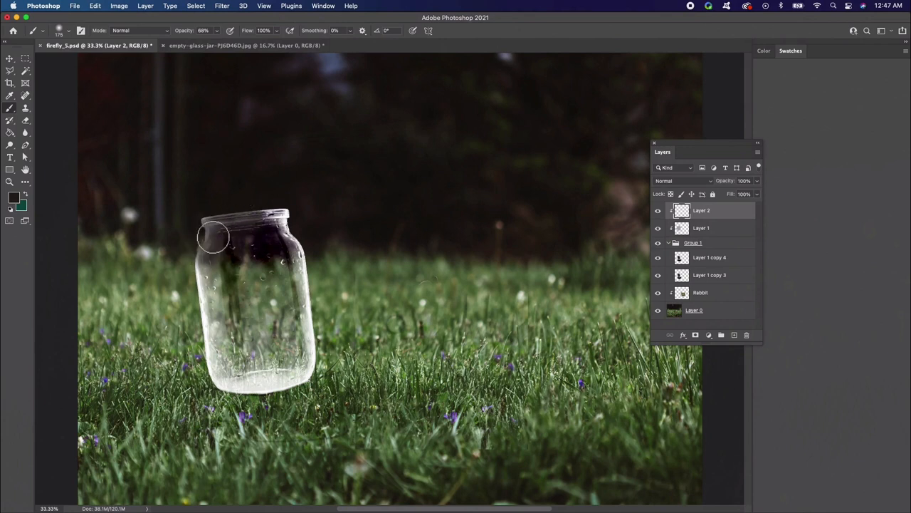
pyautogui.moveTo(213, 235); pyautogui.dragTo(211, 342)
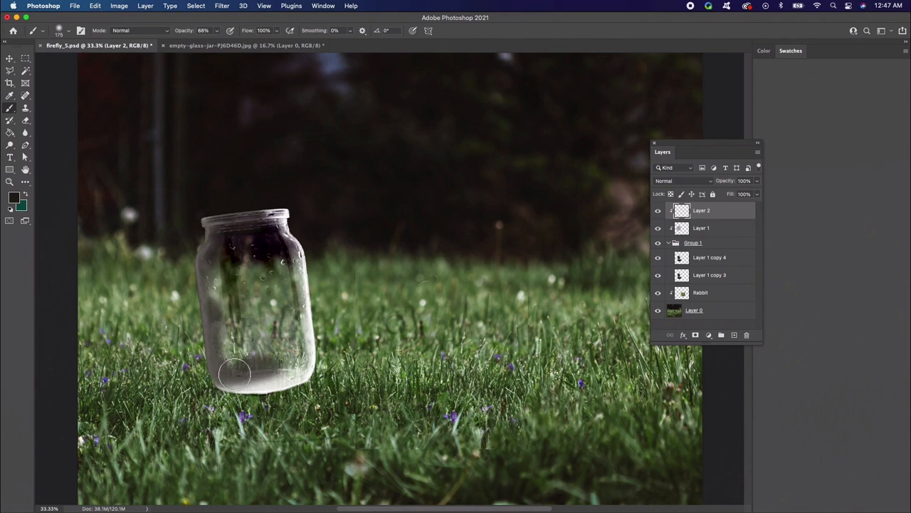
pyautogui.moveTo(235, 373); pyautogui.dragTo(299, 325)
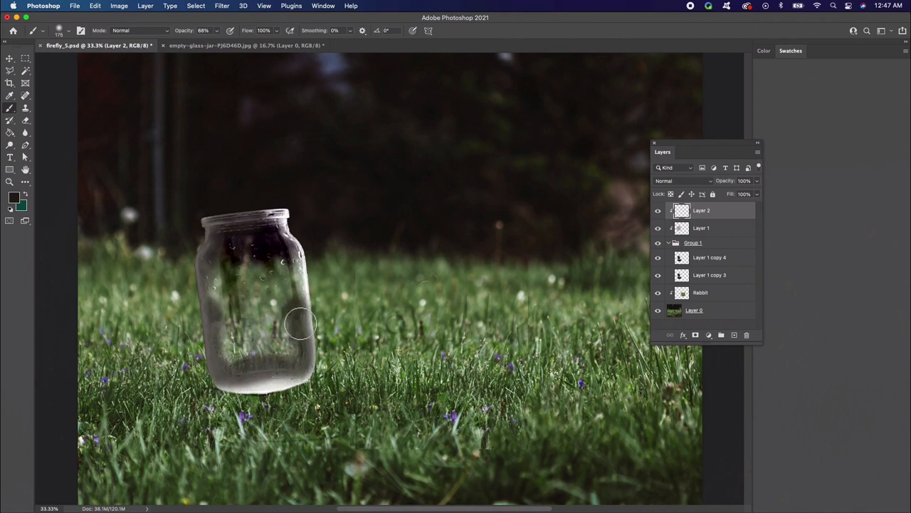
pyautogui.moveTo(299, 325); pyautogui.dragTo(268, 225)
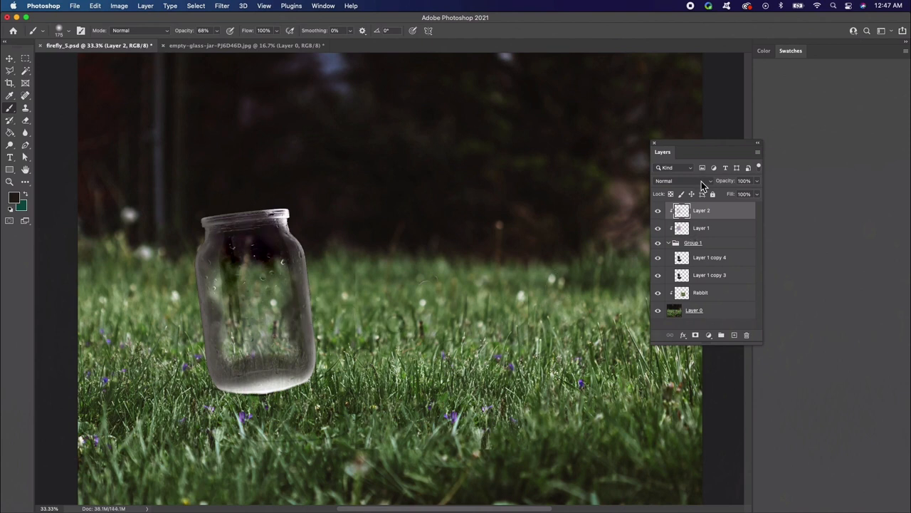
pyautogui.click(683, 179)
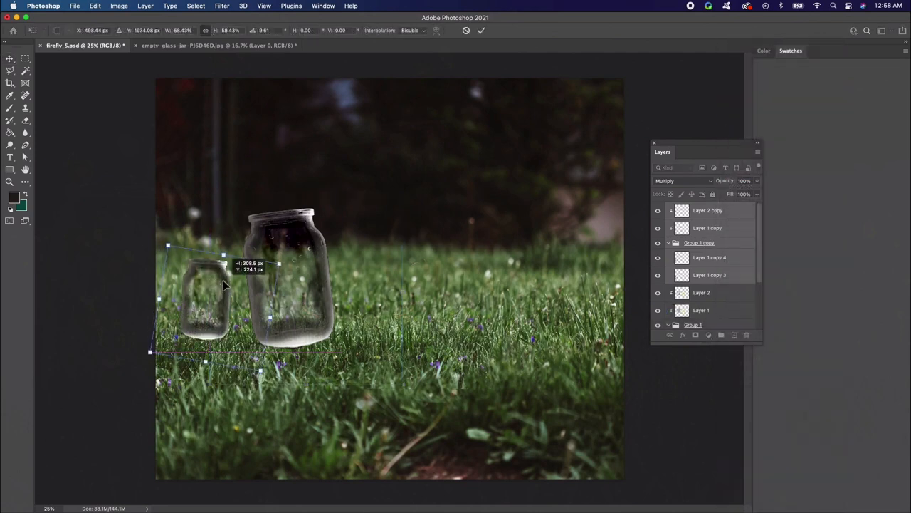
# Shrink the duplicated jar and stand it to the left of the main jar
pyautogui.moveTo(225, 285); pyautogui.dragTo(221, 273)
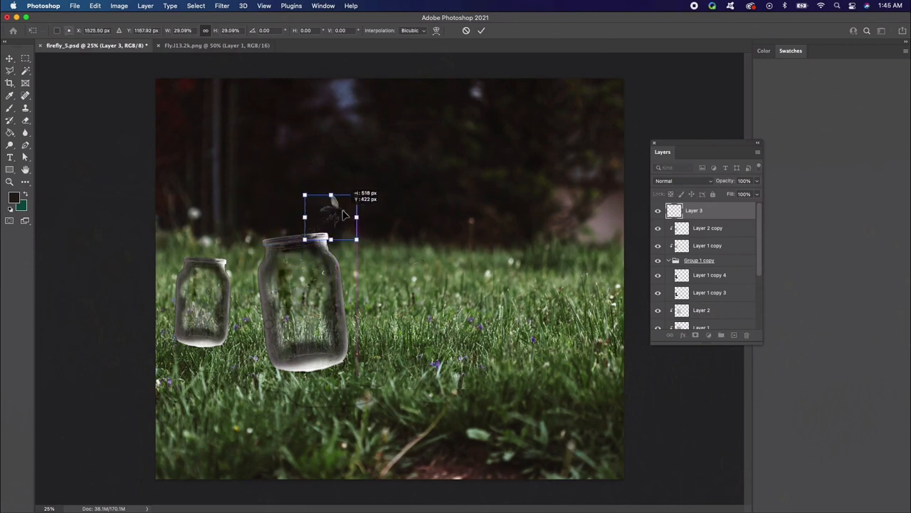
# Place the firefly above the large jar's lid and brighten it with a Curves adjustment
pyautogui.moveTo(341, 216); pyautogui.dragTo(330, 211)
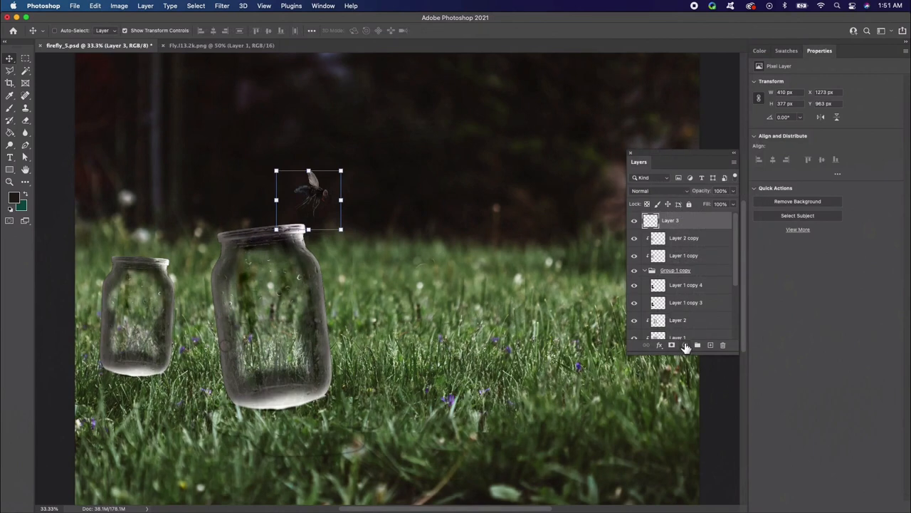
pyautogui.click(684, 346)
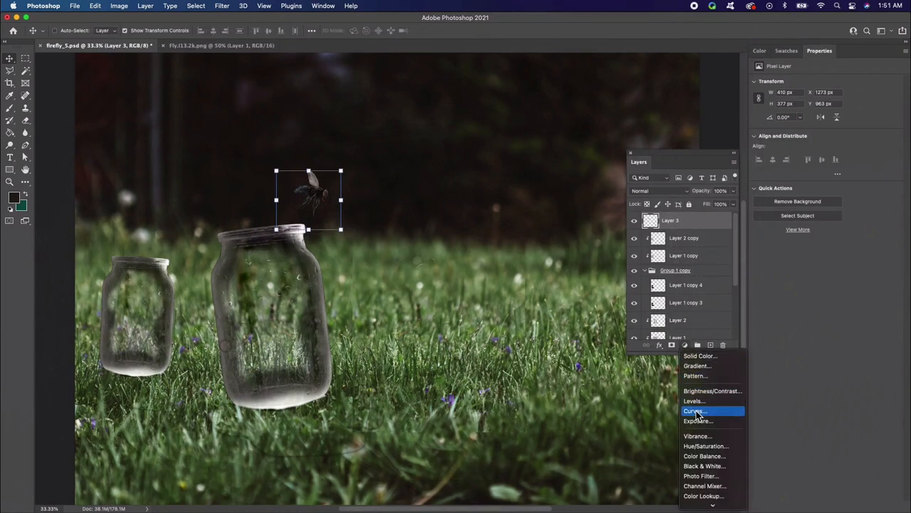
pyautogui.click(694, 410)
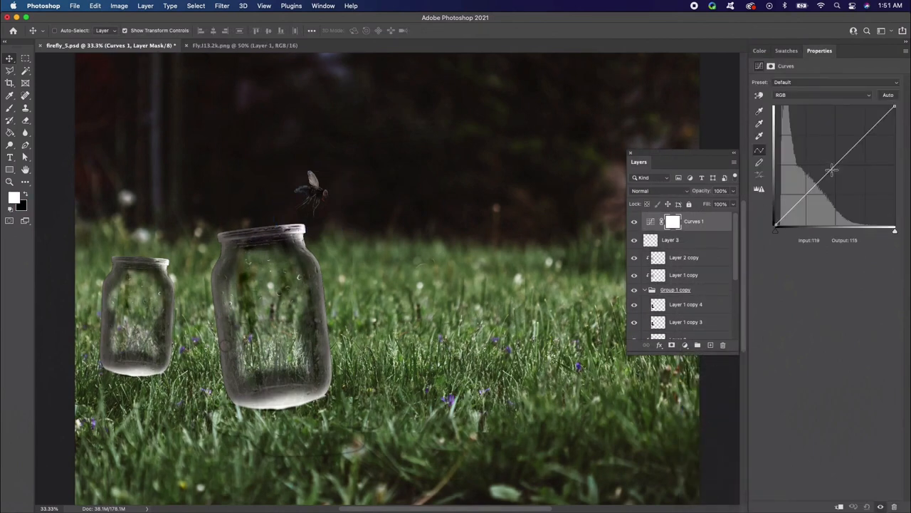
pyautogui.moveTo(831, 170); pyautogui.dragTo(811, 159)
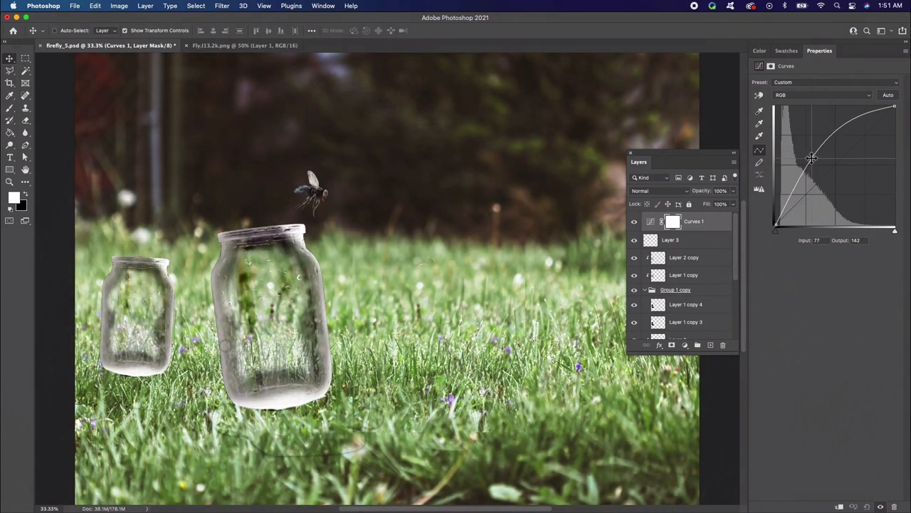
pyautogui.moveTo(811, 158); pyautogui.dragTo(813, 155)
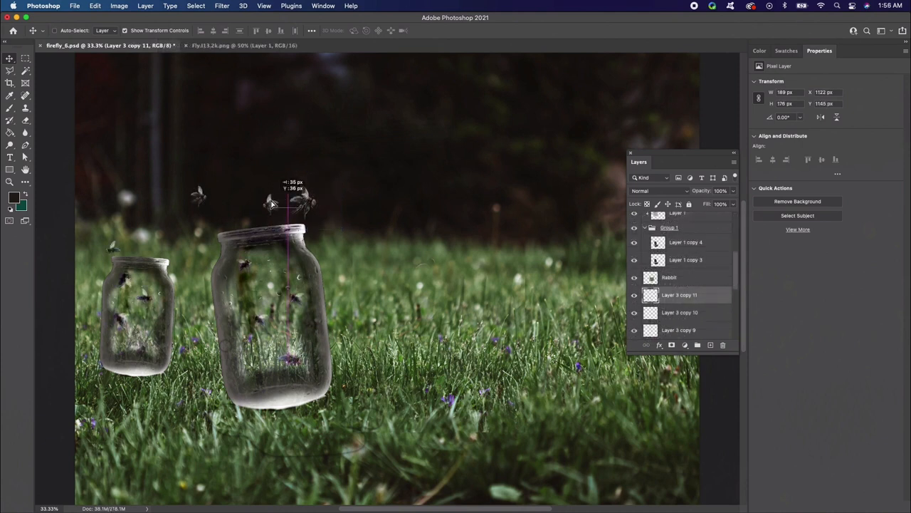
# Position duplicated insect copies near the top and lid of the jar
pyautogui.moveTo(288, 202); pyautogui.dragTo(254, 211)
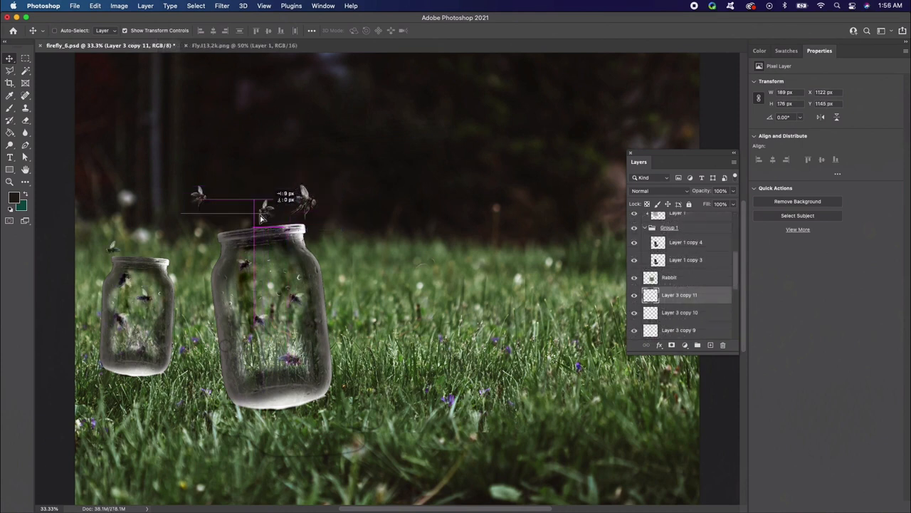
pyautogui.moveTo(253, 219); pyautogui.dragTo(254, 228)
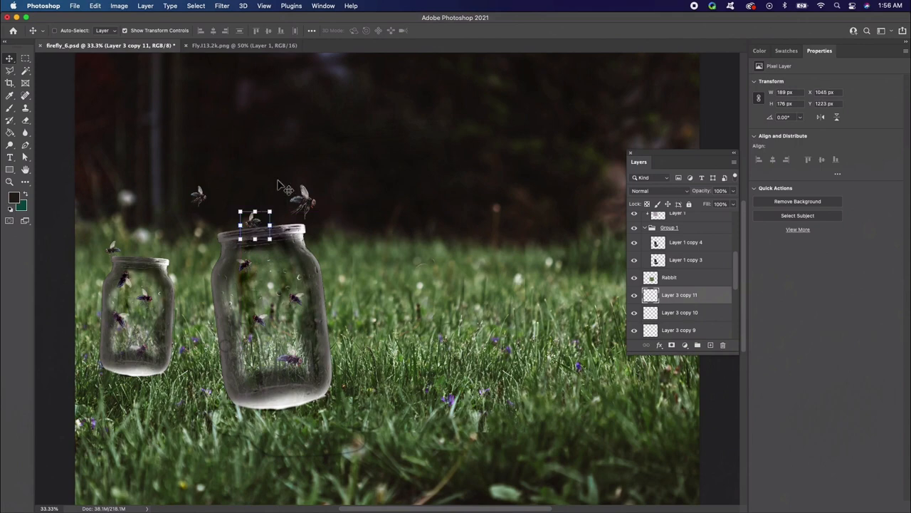
pyautogui.moveTo(319, 266)
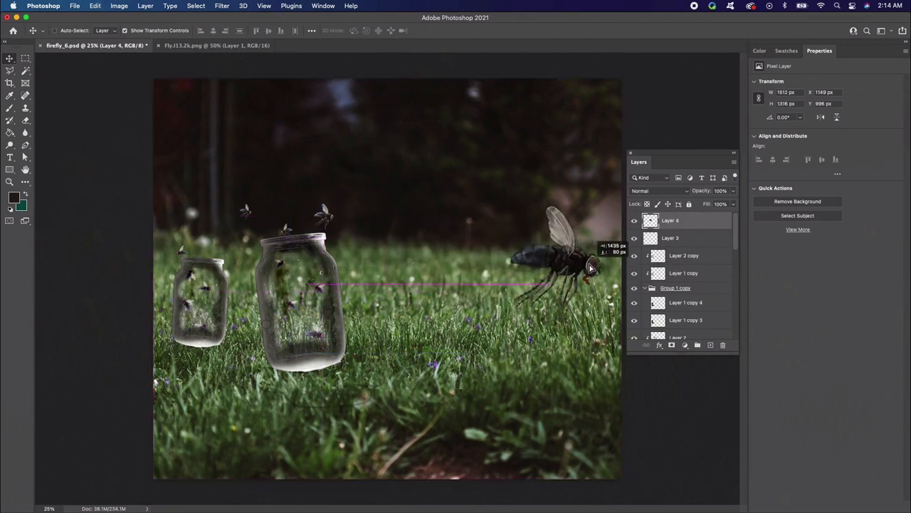
# Flip the large fly horizontally and soften it with a Gaussian Blur
pyautogui.click(94, 6)
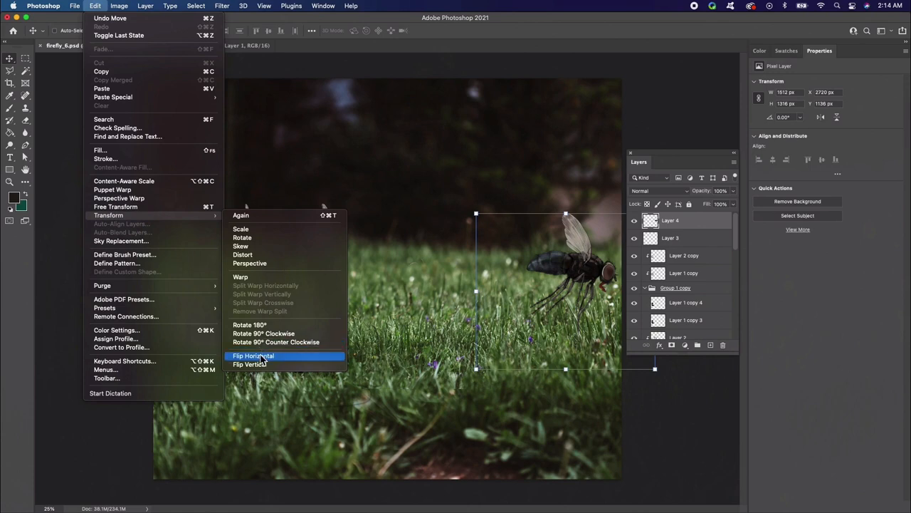
pyautogui.click(253, 356)
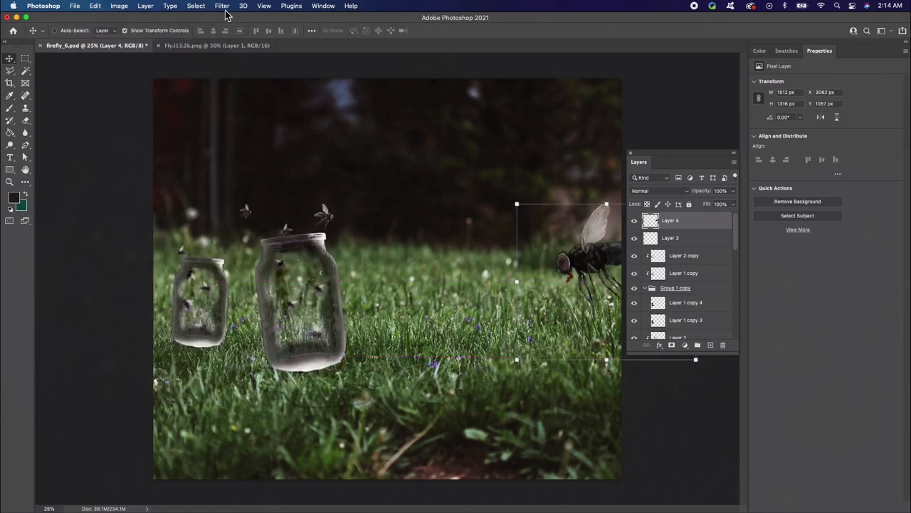
pyautogui.click(222, 6)
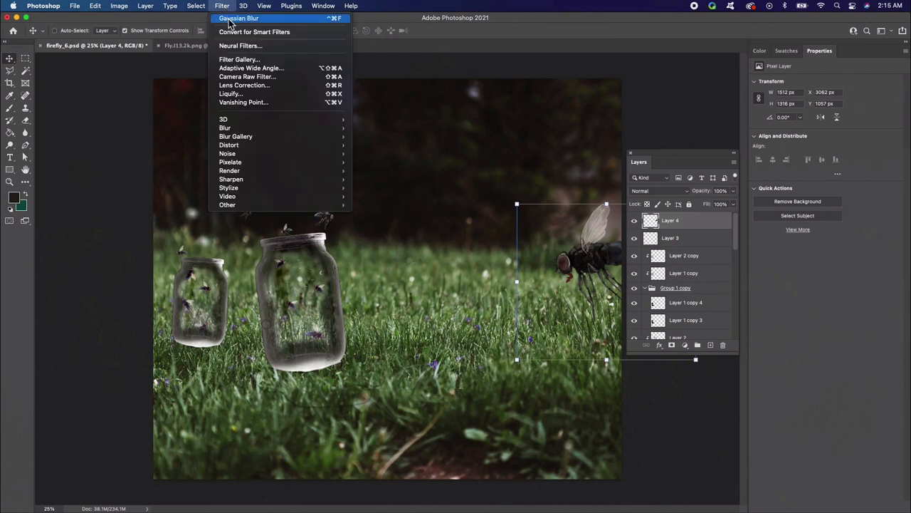
pyautogui.moveTo(225, 128)
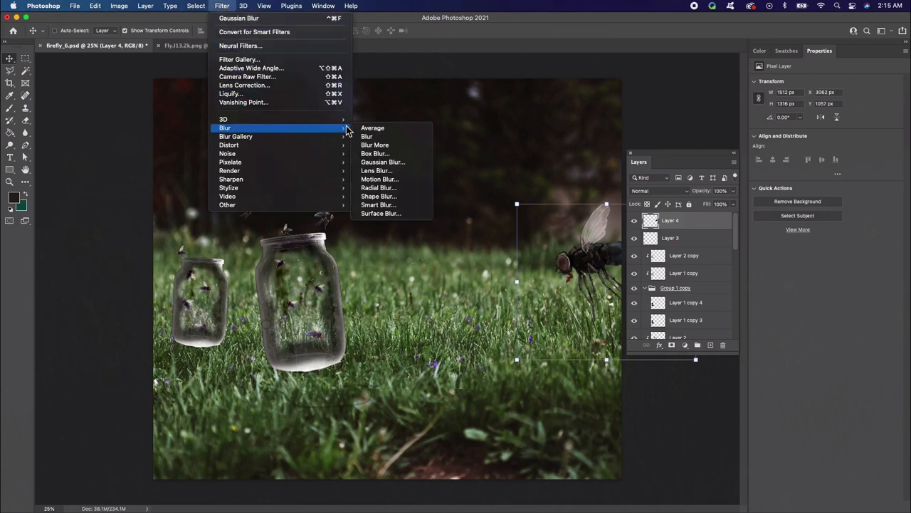
pyautogui.click(382, 162)
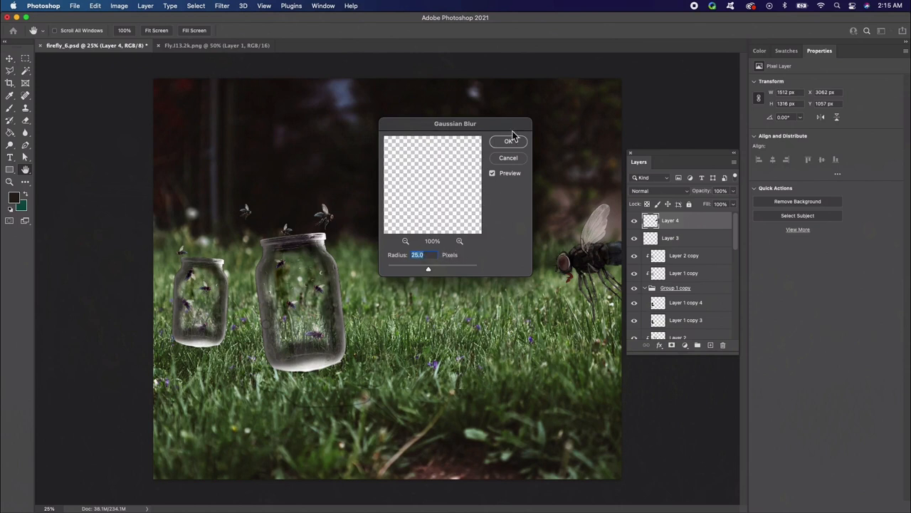
pyautogui.click(508, 141)
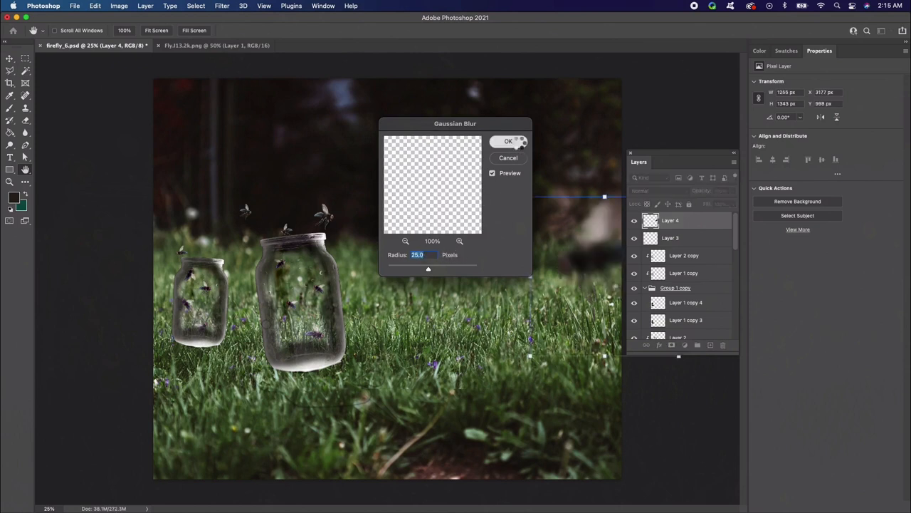
pyautogui.click(508, 141)
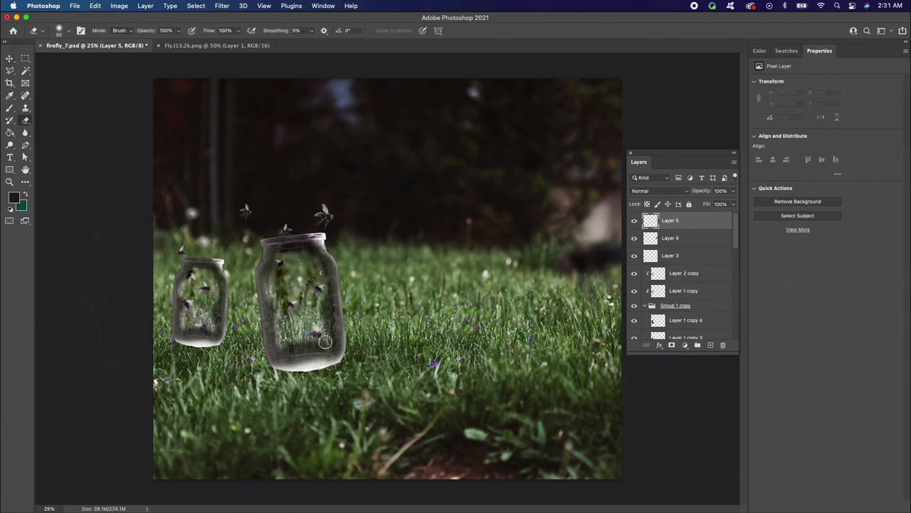
# Brush paint on a new layer inside the big jar and nudge it into place
pyautogui.moveTo(325, 342); pyautogui.dragTo(284, 368)
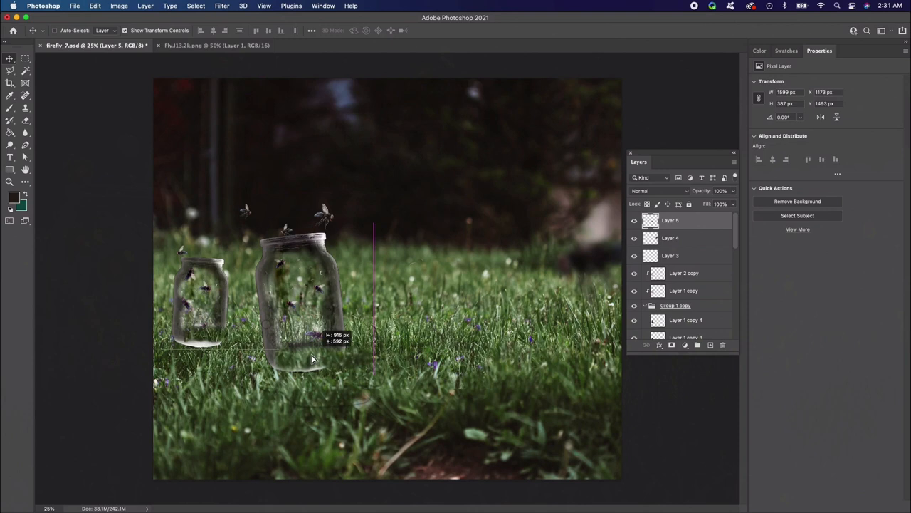
pyautogui.moveTo(310, 359); pyautogui.dragTo(300, 363)
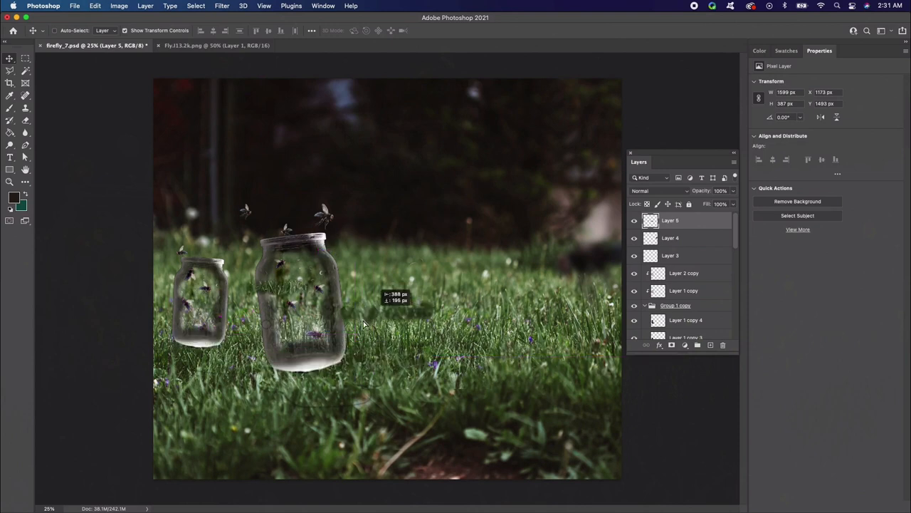
pyautogui.moveTo(363, 325); pyautogui.dragTo(302, 362)
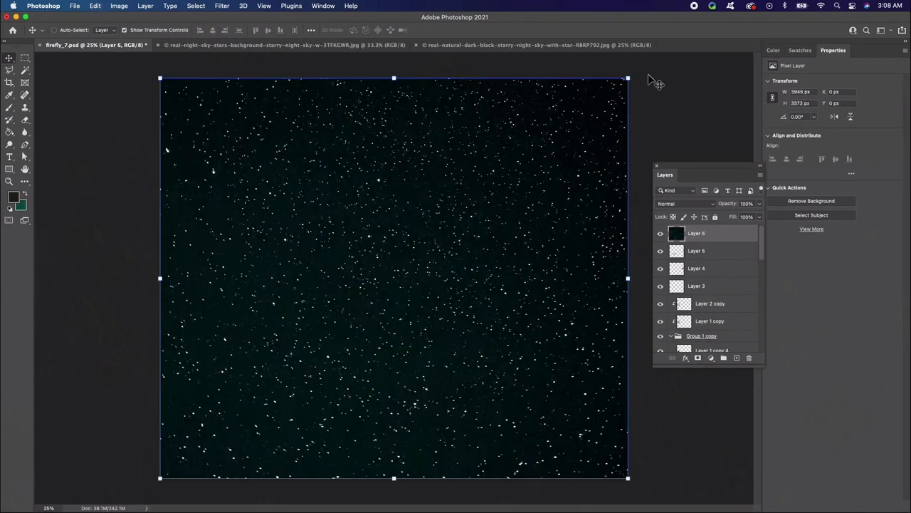
# Set the starry Layer 6 to Screen and lower its opacity to about 67%
pyautogui.click(685, 202)
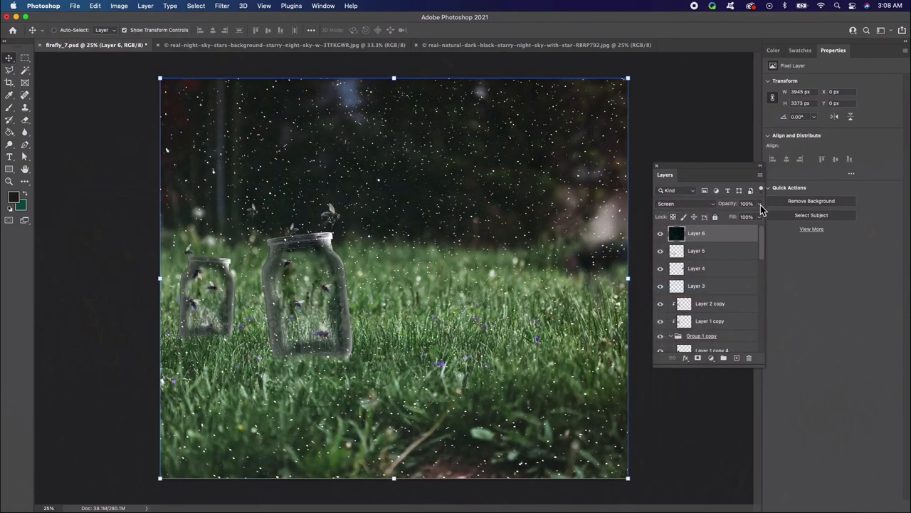
pyautogui.moveTo(761, 203); pyautogui.dragTo(752, 204)
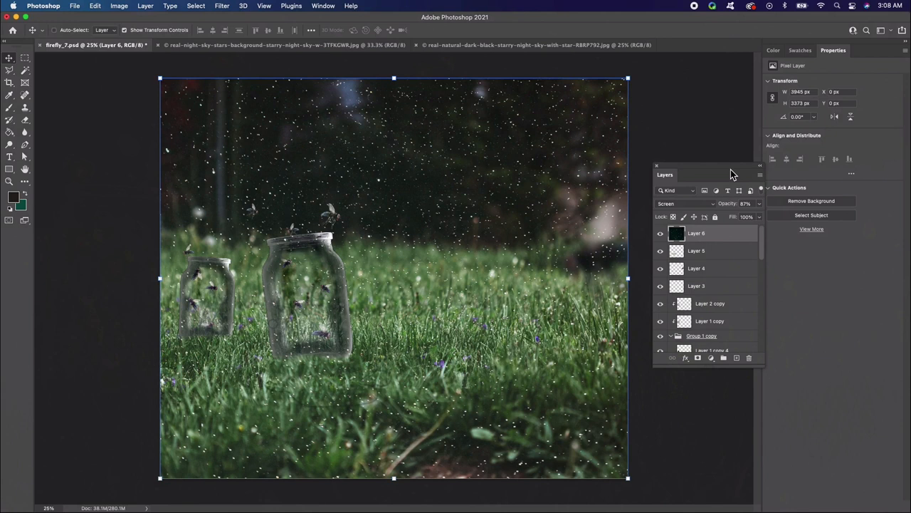
pyautogui.moveTo(715, 362)
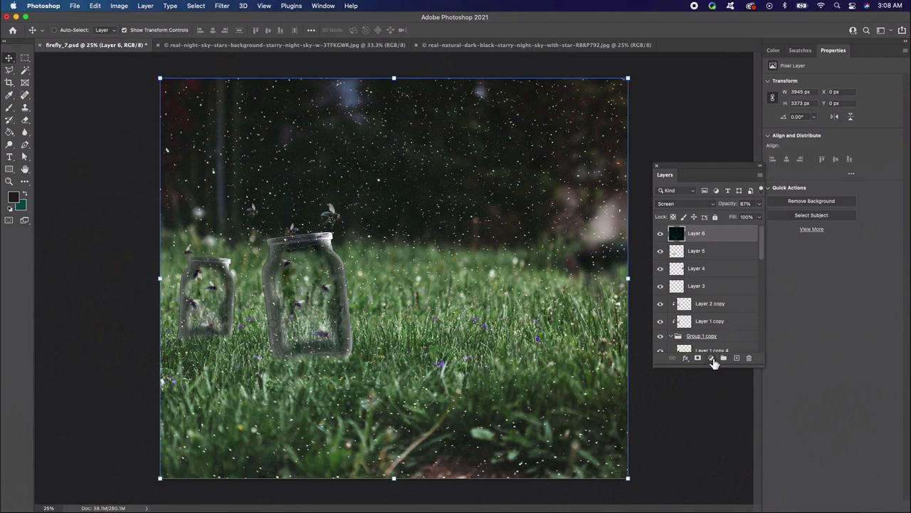
# Apply the NightFromDay.CUBE lookup as a new adjustment and change its blend mode
pyautogui.click(712, 359)
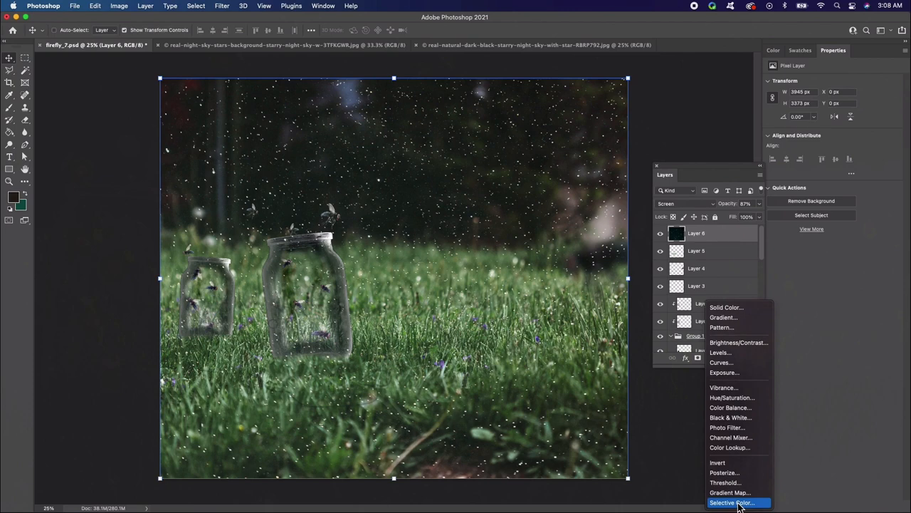
pyautogui.moveTo(738, 447)
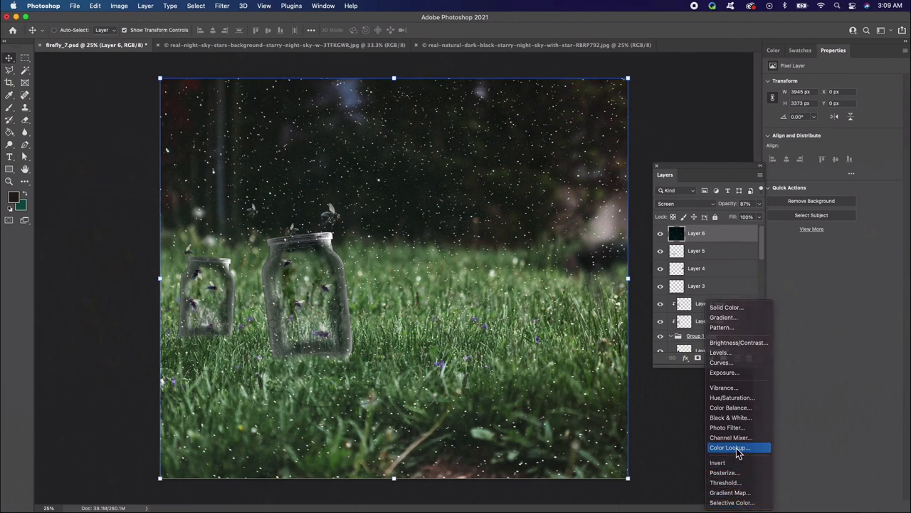
pyautogui.click(729, 447)
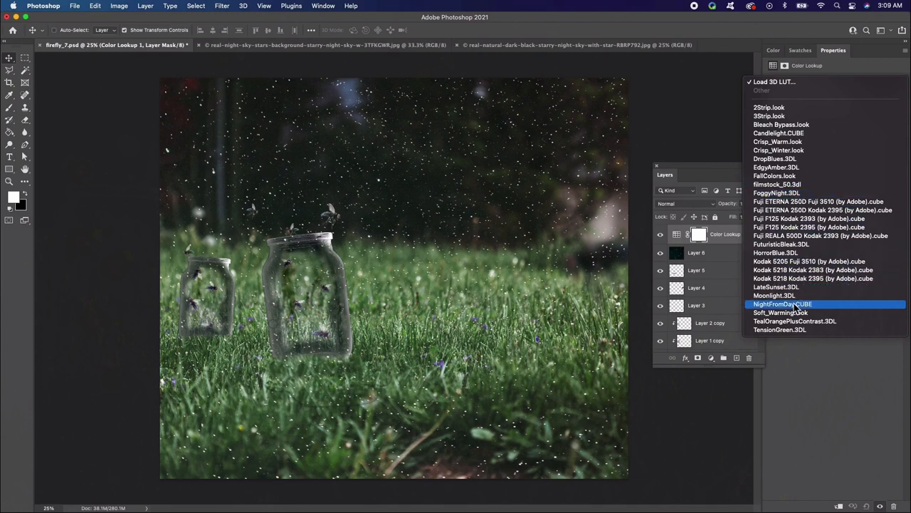
pyautogui.click(782, 305)
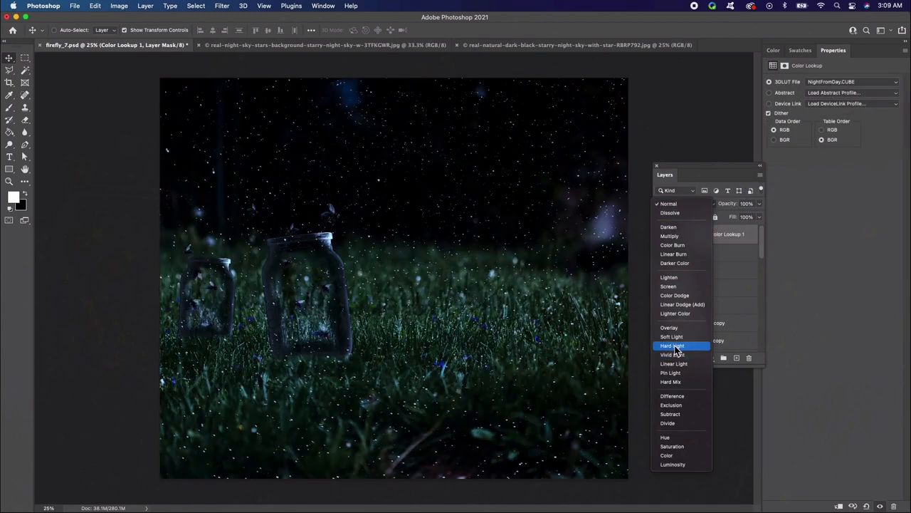
pyautogui.click(672, 346)
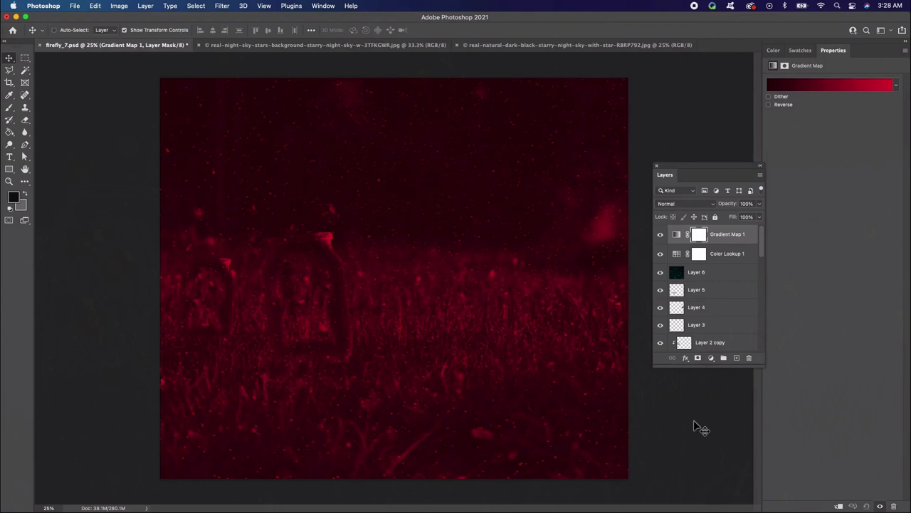
pyautogui.moveTo(626, 373)
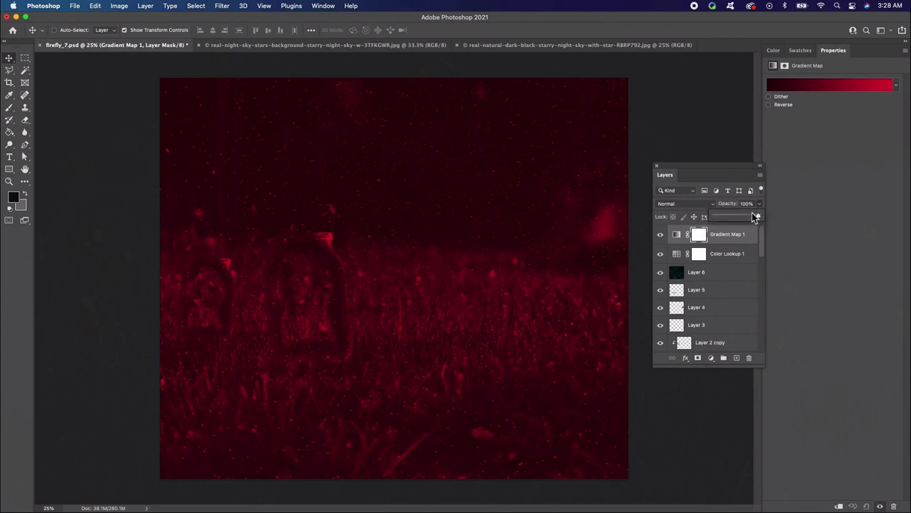
# Fade the red Gradient Map to about 32% opacity for a faint purplish tint
pyautogui.moveTo(755, 216); pyautogui.dragTo(729, 216)
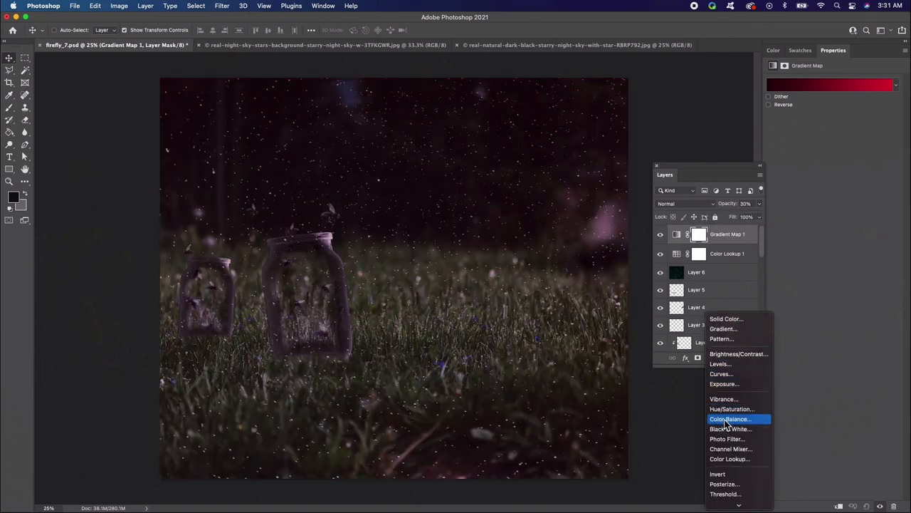
# Apply the Candlelight.CUBE lookup as a second adjustment and lower its opacity
pyautogui.click(729, 459)
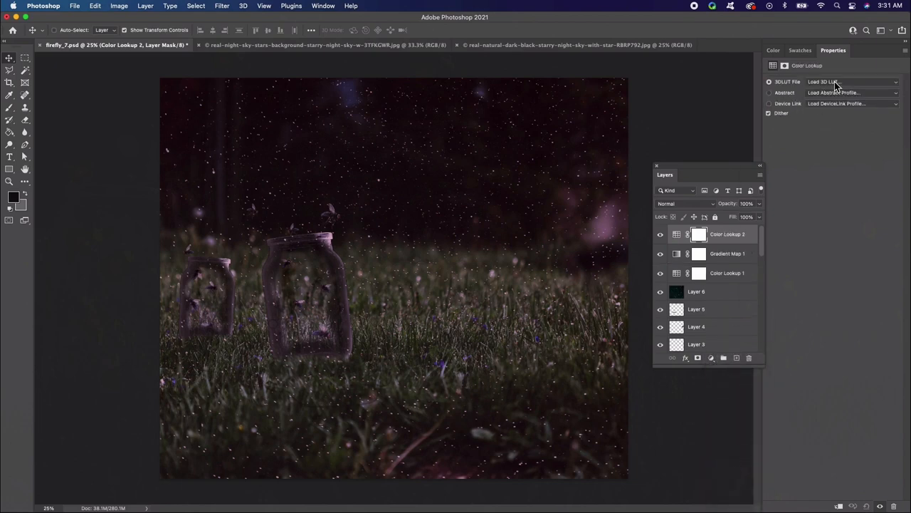
pyautogui.click(852, 82)
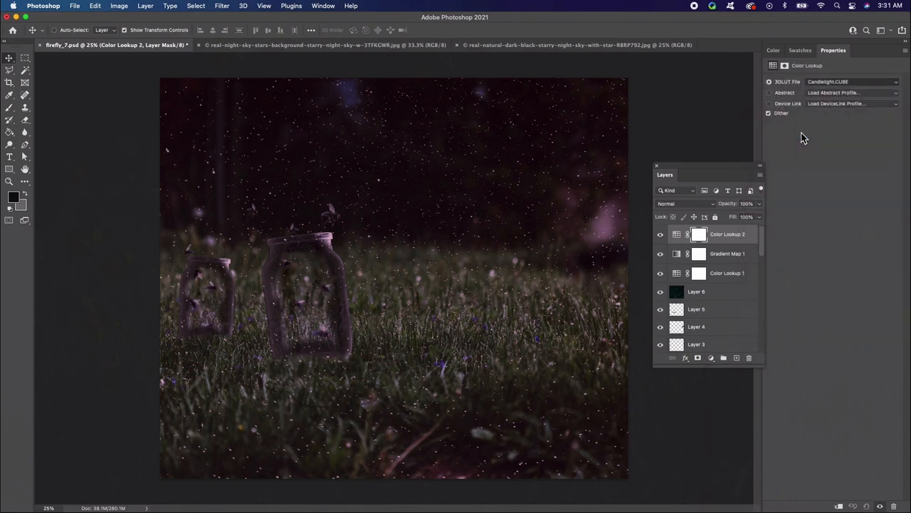
pyautogui.click(768, 112)
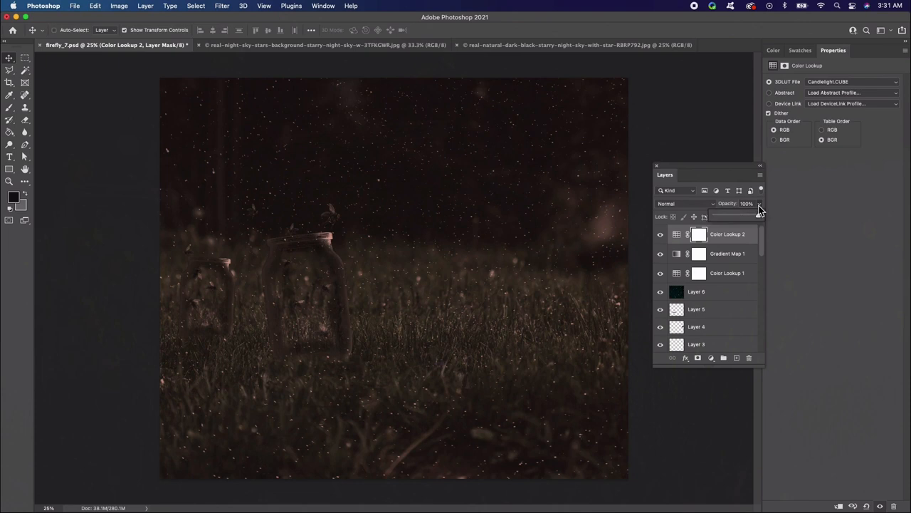
pyautogui.moveTo(758, 217); pyautogui.dragTo(746, 216)
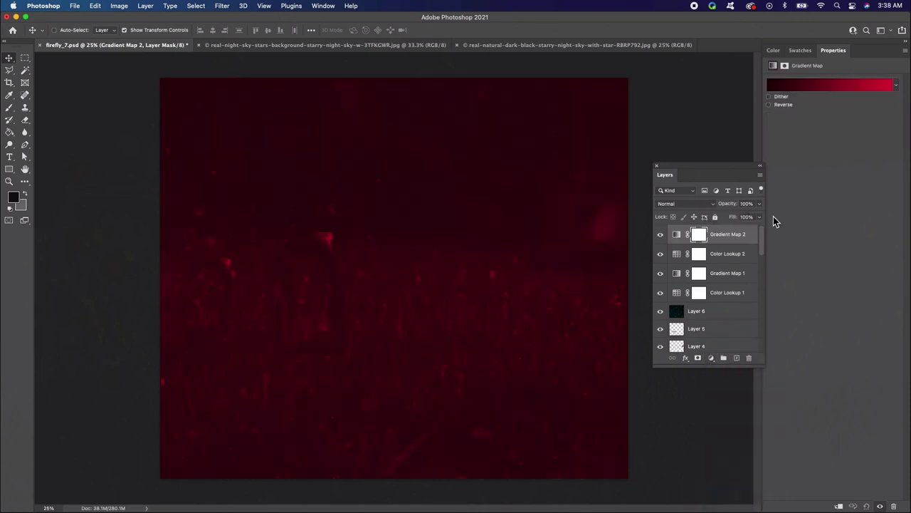
# Give the new Gradient Map a yellow-to-teal gradient at about 50% opacity in Hue mode
pyautogui.click(829, 85)
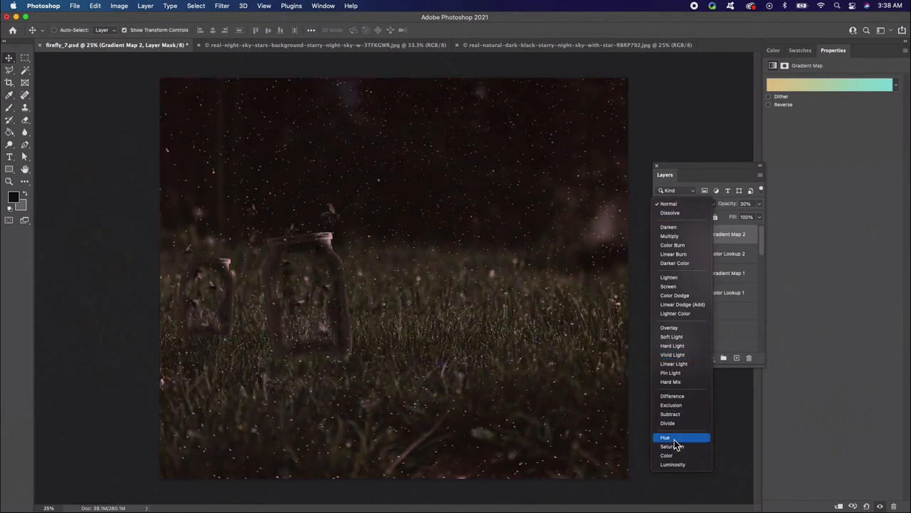
pyautogui.click(665, 437)
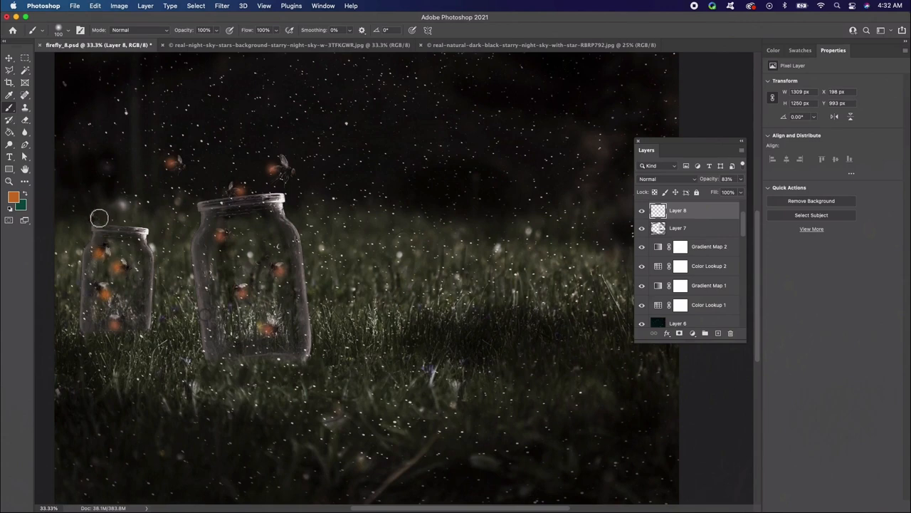
# Blend the warm yellow painted glow layer as Overlay at reduced opacity
pyautogui.click(666, 180)
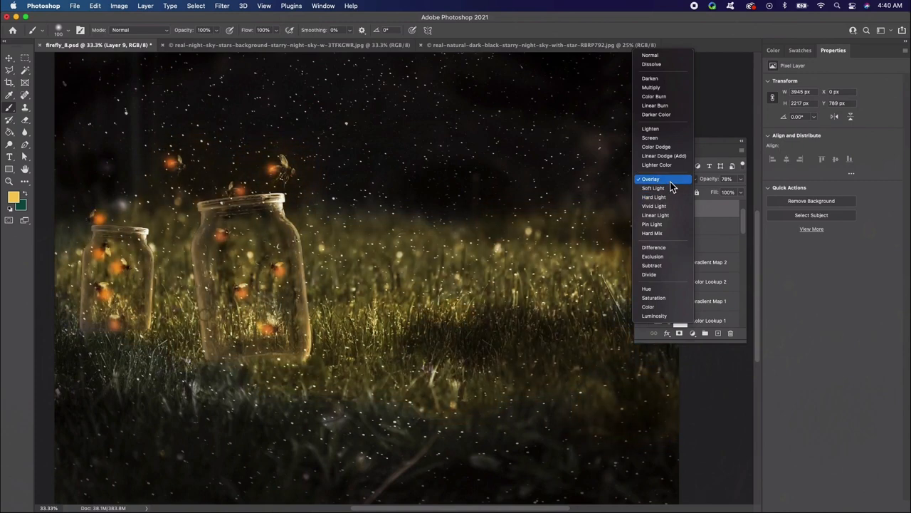
pyautogui.click(649, 179)
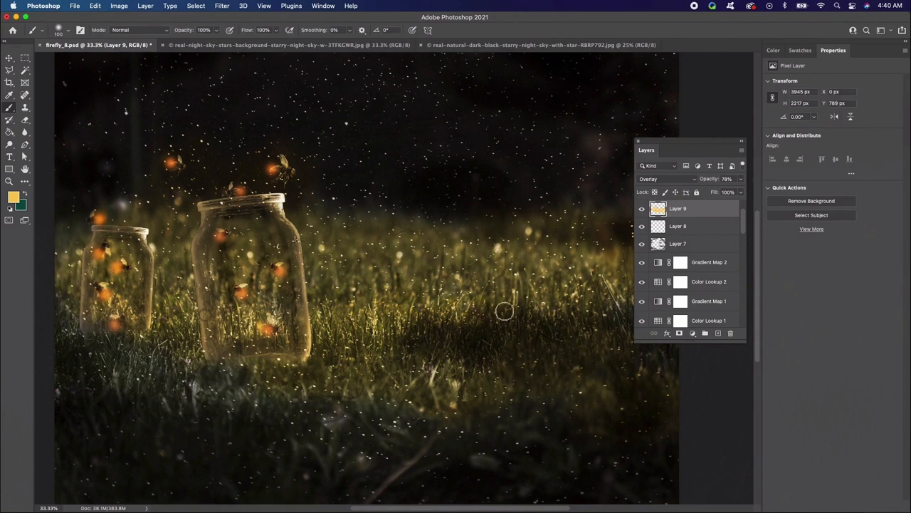
pyautogui.moveTo(438, 319)
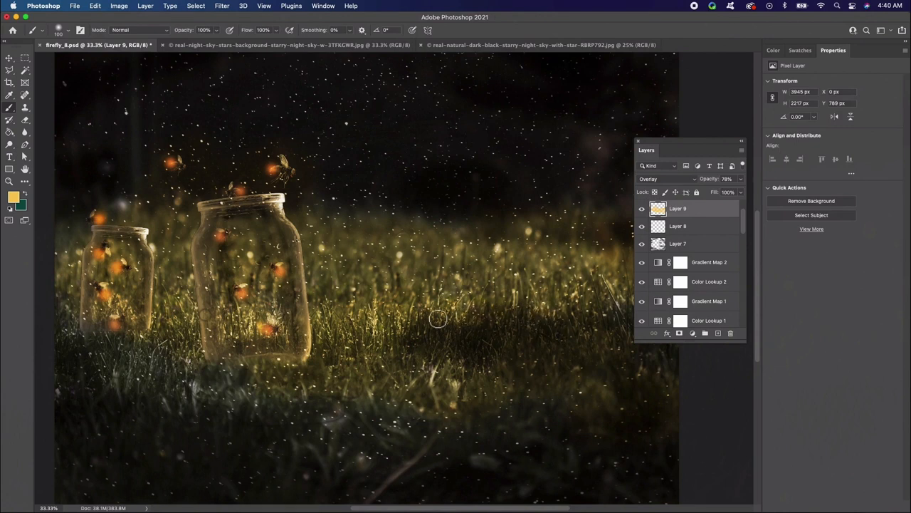
pyautogui.moveTo(416, 336)
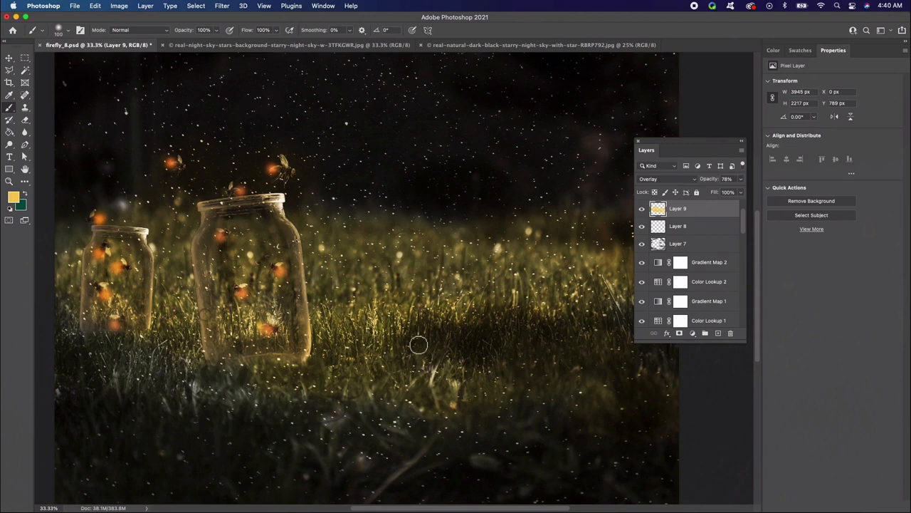
pyautogui.moveTo(376, 225)
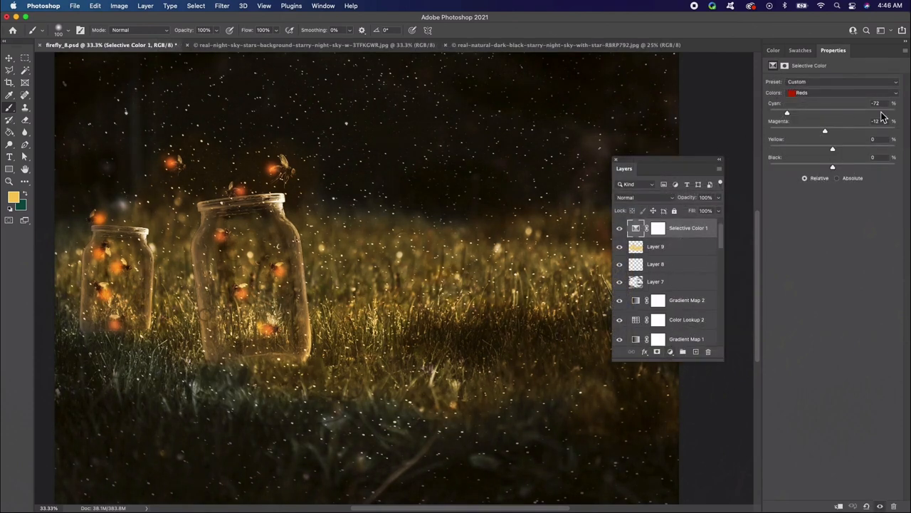
# Tune the Selective Color sliders for Whites and then Blacks after the Reds
pyautogui.click(842, 93)
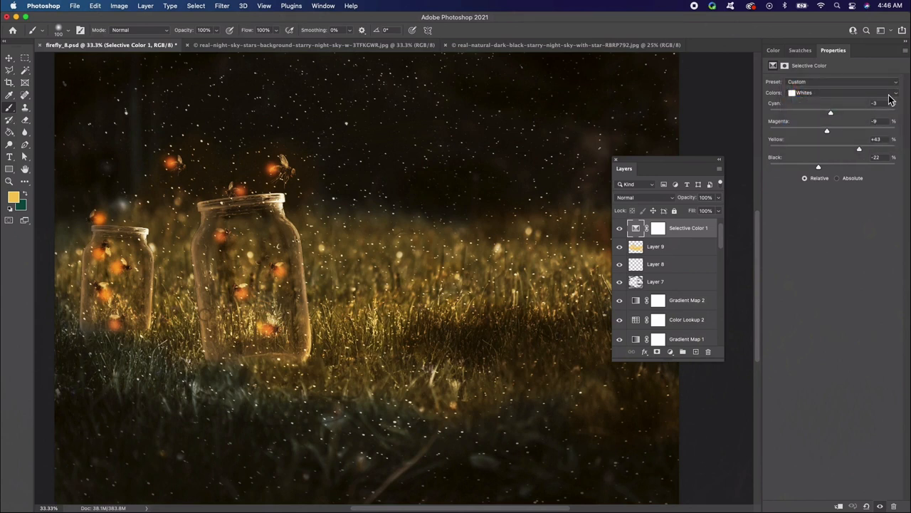
pyautogui.click(843, 93)
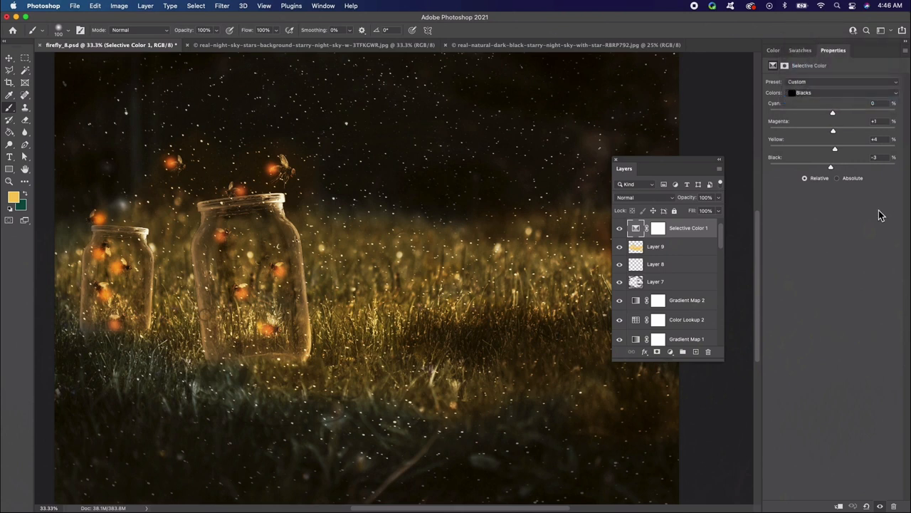
pyautogui.moveTo(900, 239)
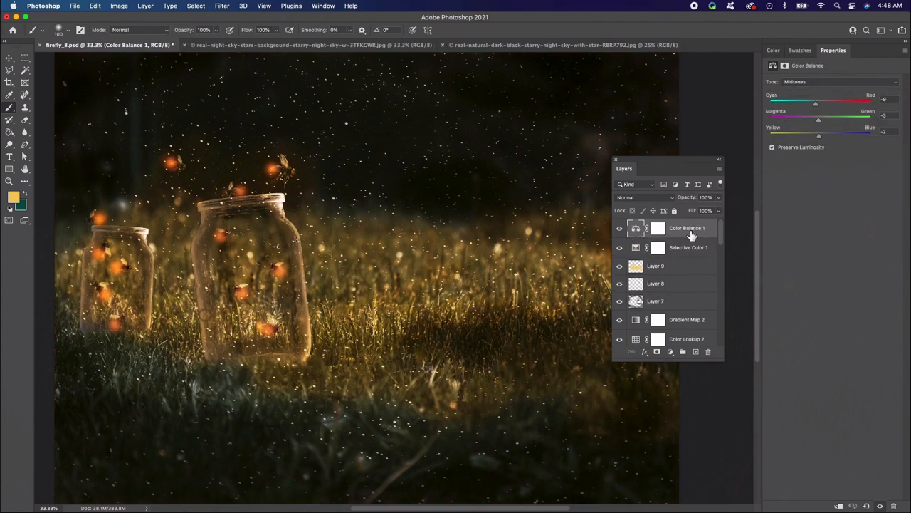
pyautogui.moveTo(824, 162)
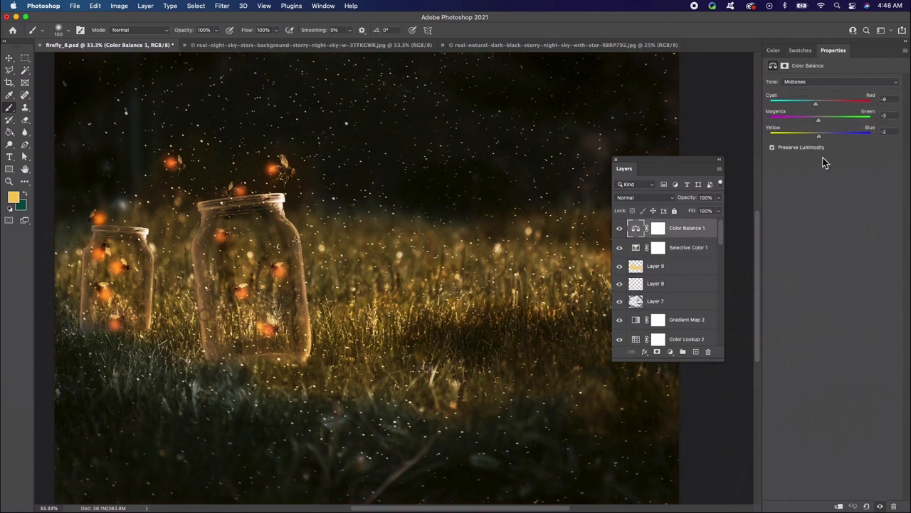
# Push the Color Balance toward warmth across Midtones, Shadows and Highlights
pyautogui.click(840, 81)
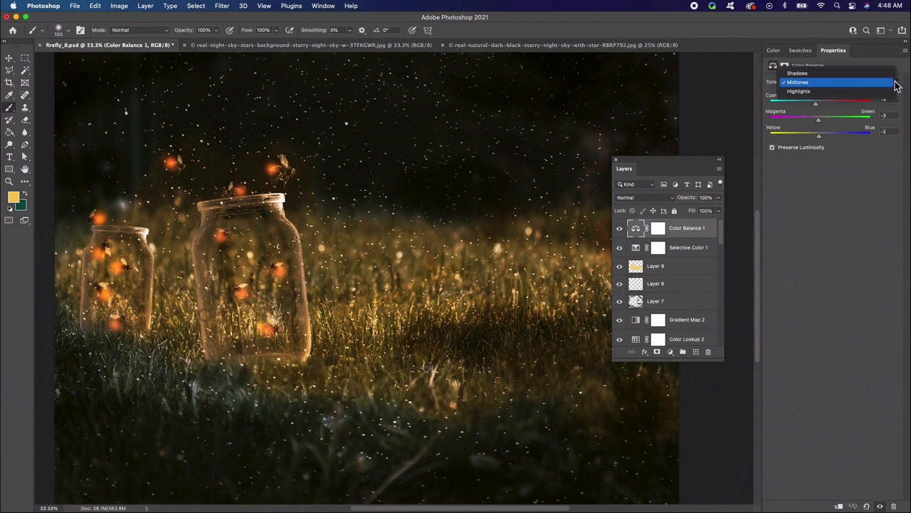
pyautogui.click(797, 73)
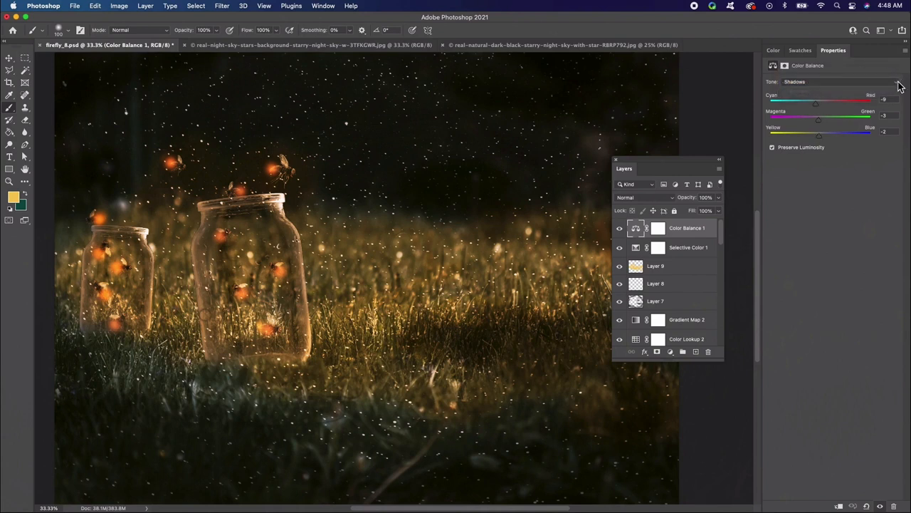
pyautogui.click(837, 81)
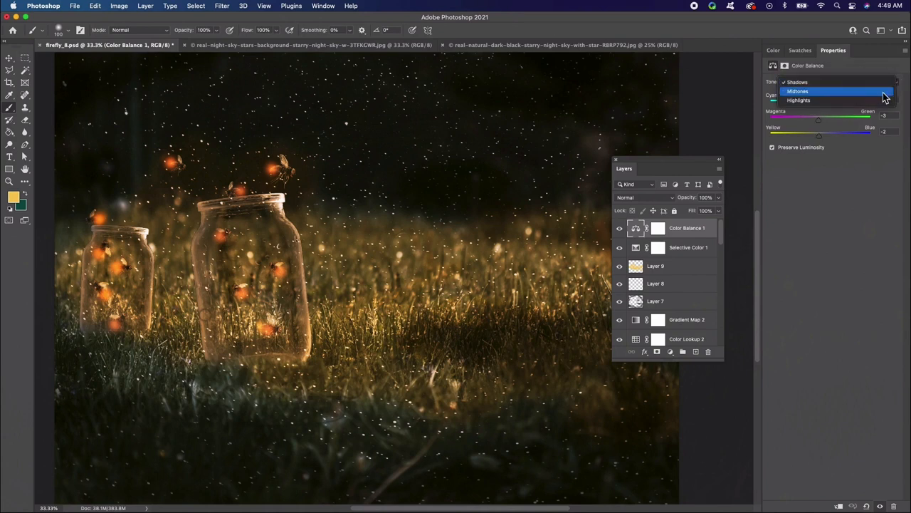
pyautogui.click(819, 91)
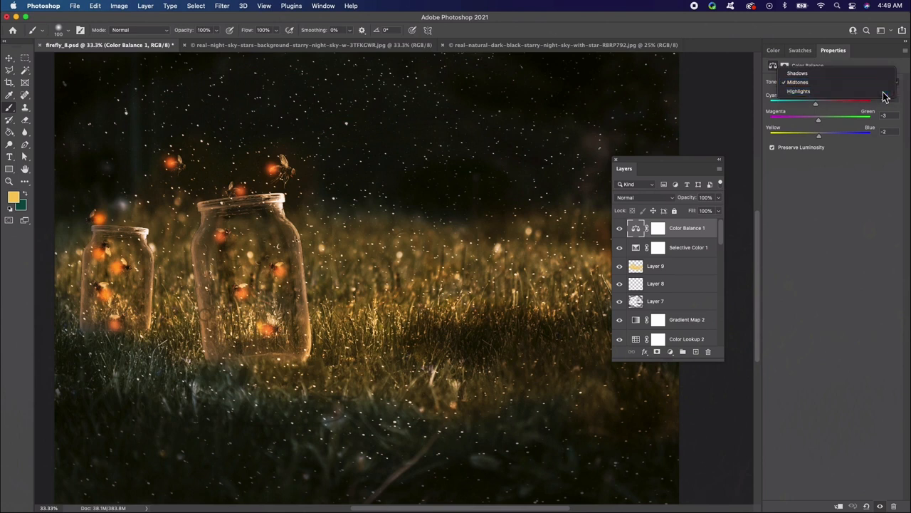
pyautogui.click(797, 91)
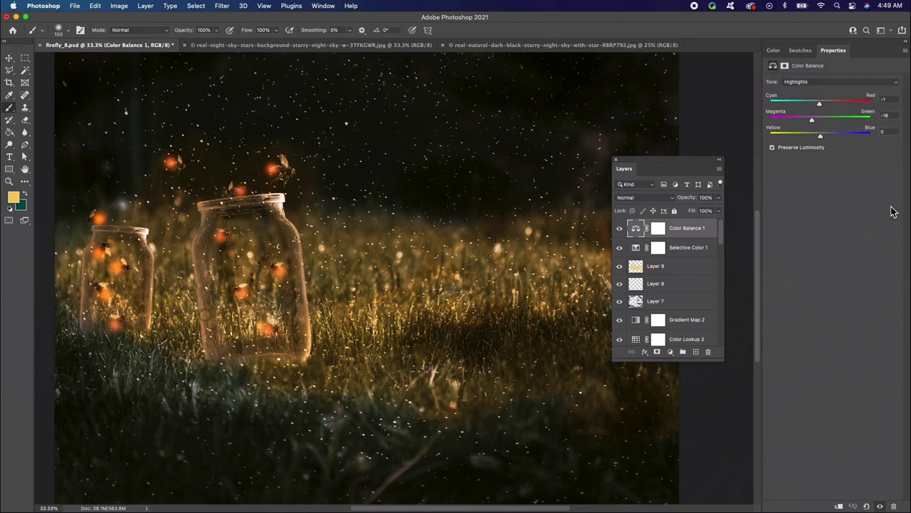
pyautogui.moveTo(811, 216)
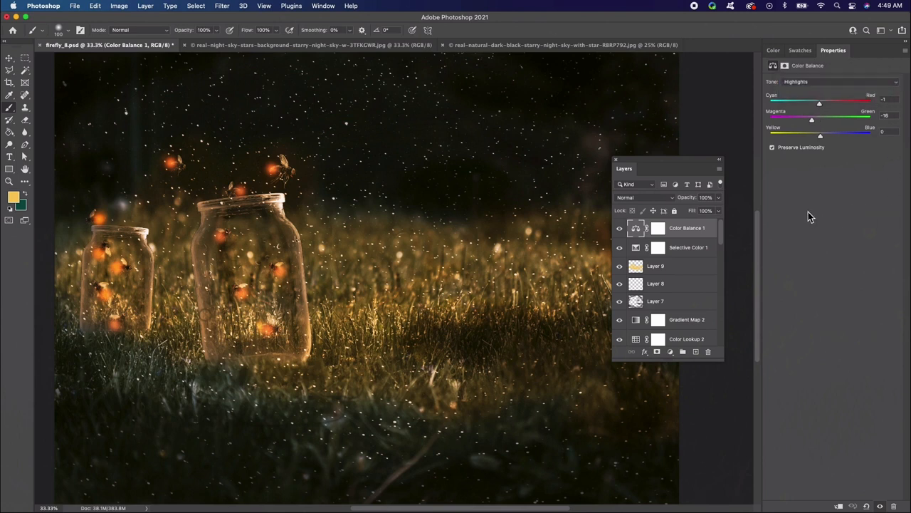